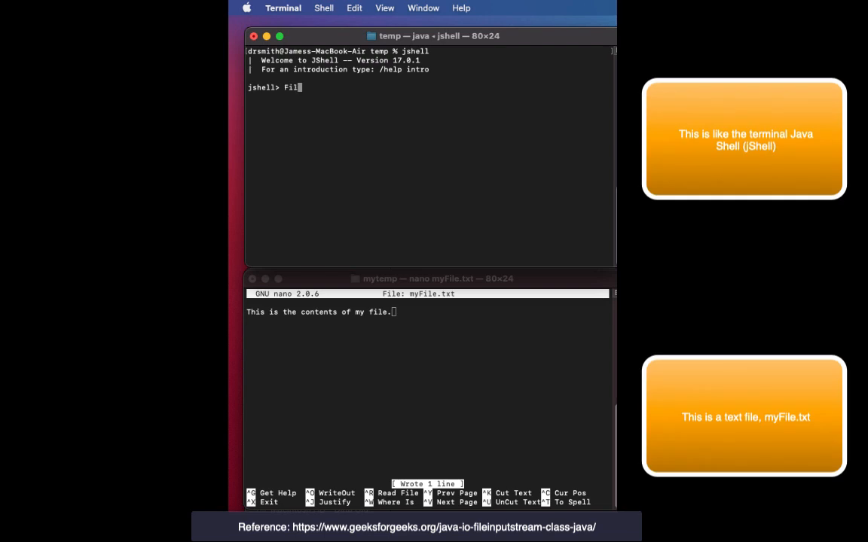
# Step: In jshell, declare myFileObject as a new FileInputStream on "myFile.txt", which throws FileNotFoundException
pyautogui.write('eInputStrea')
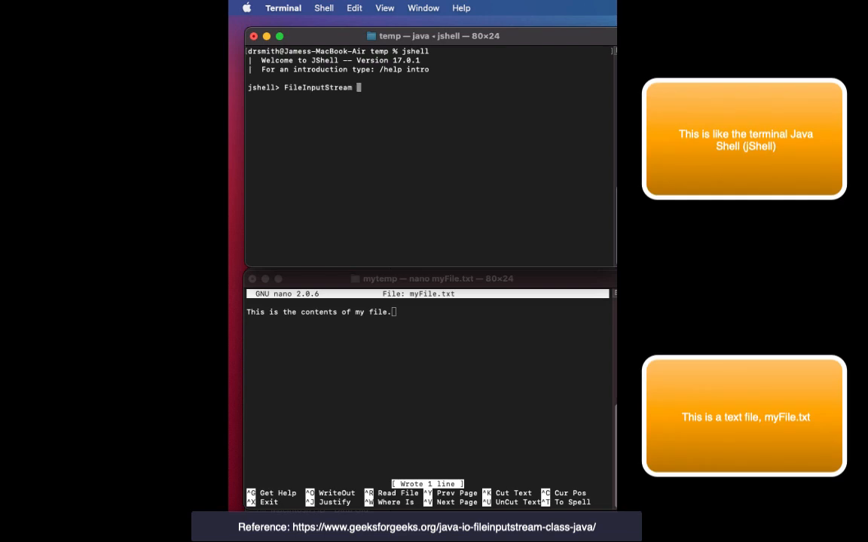
pyautogui.write('m')
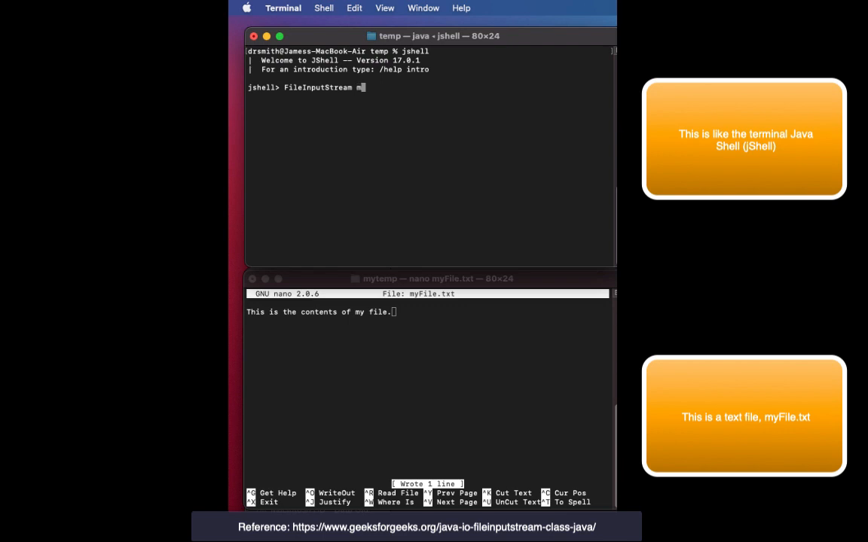
pyautogui.write('yFileObject')
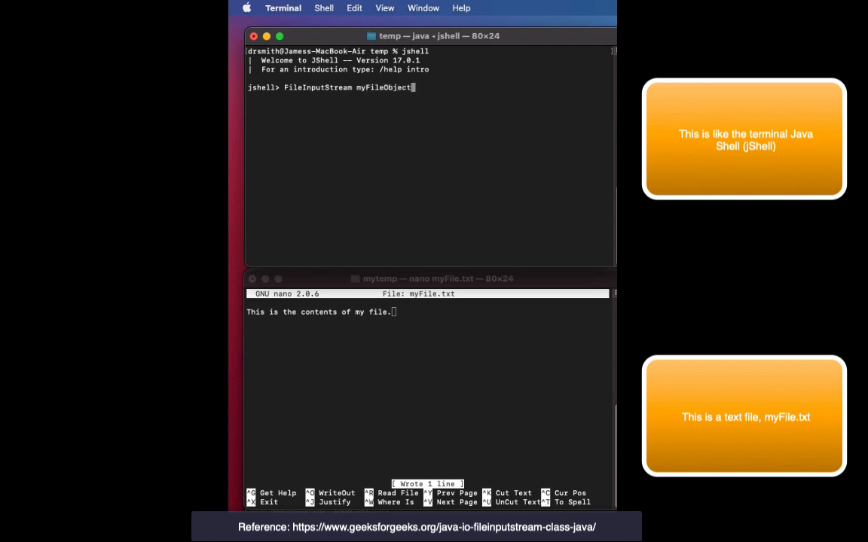
pyautogui.write('= new')
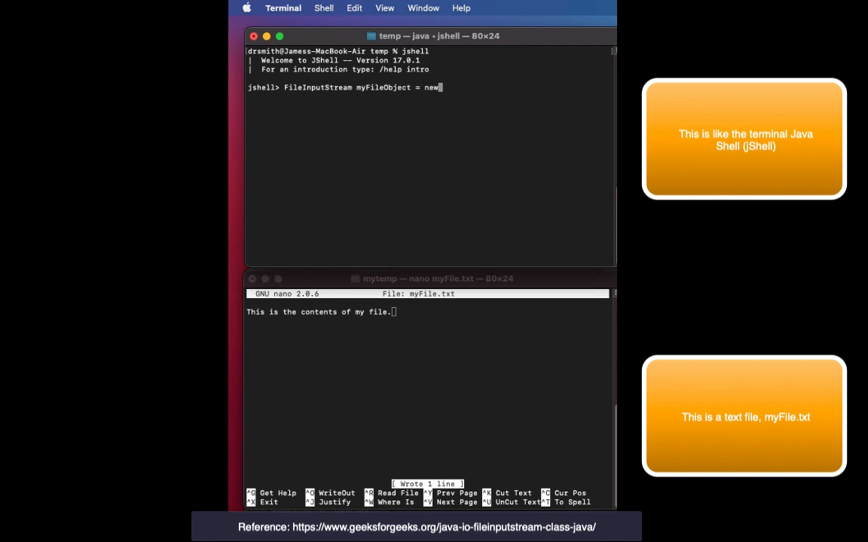
pyautogui.write('File')
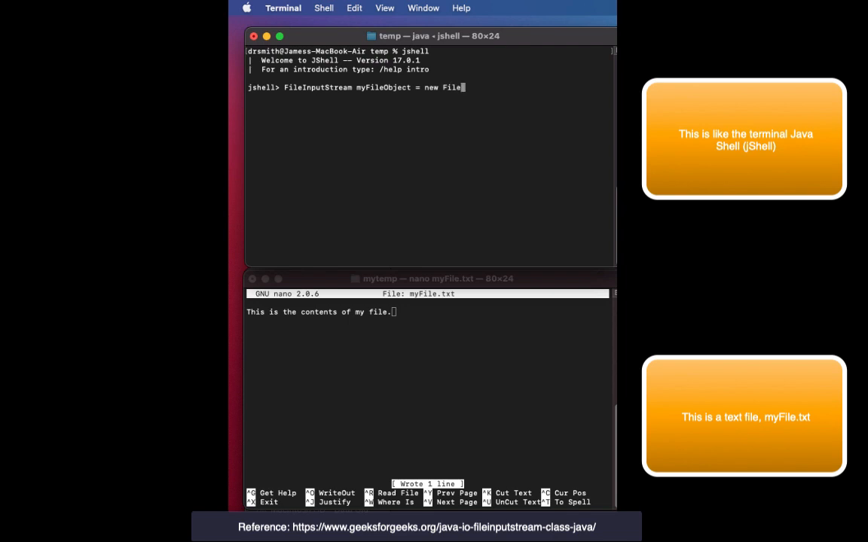
pyautogui.write('InputStream(')
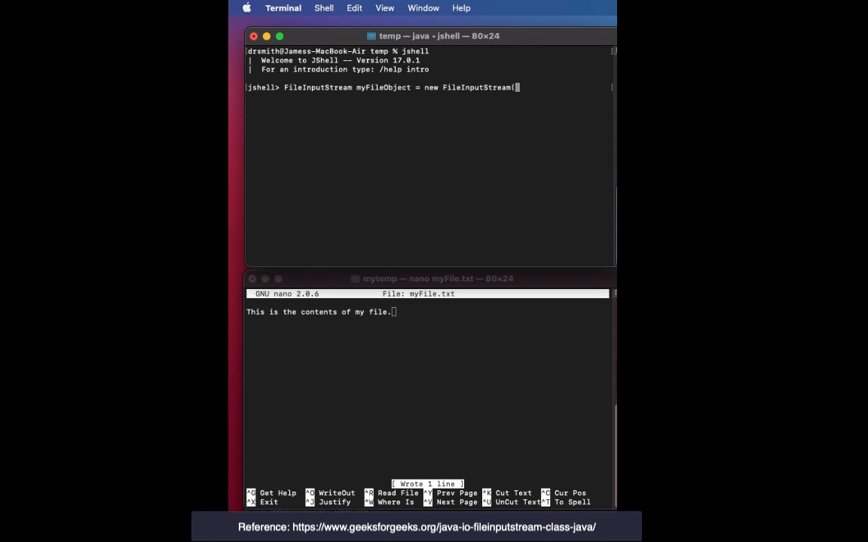
pyautogui.write('"my')
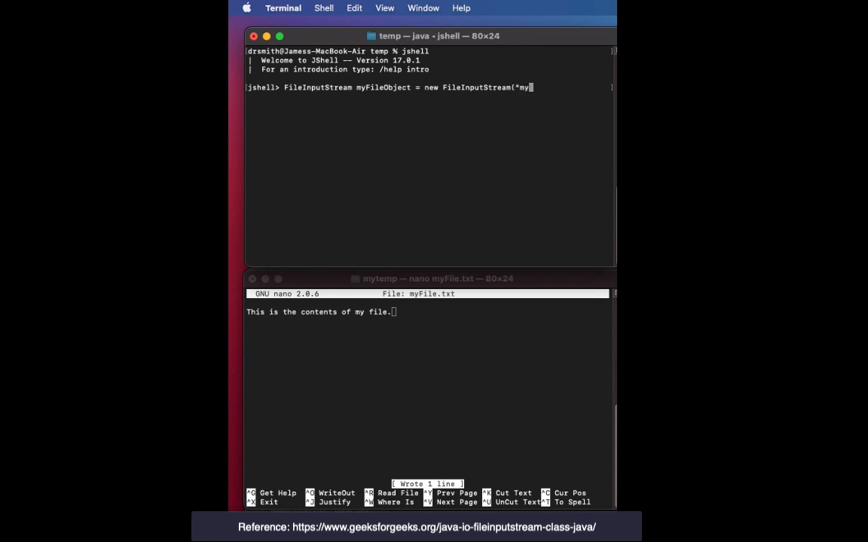
pyautogui.write('File')
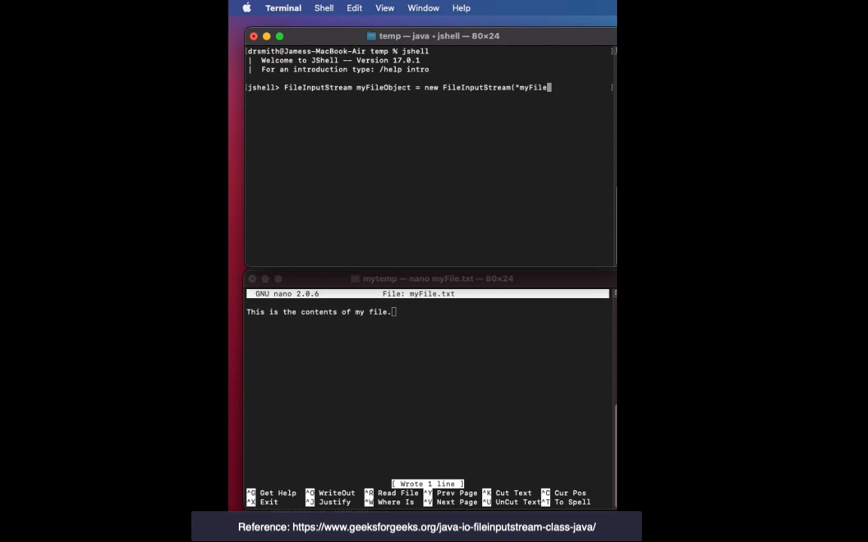
pyautogui.write('tx')
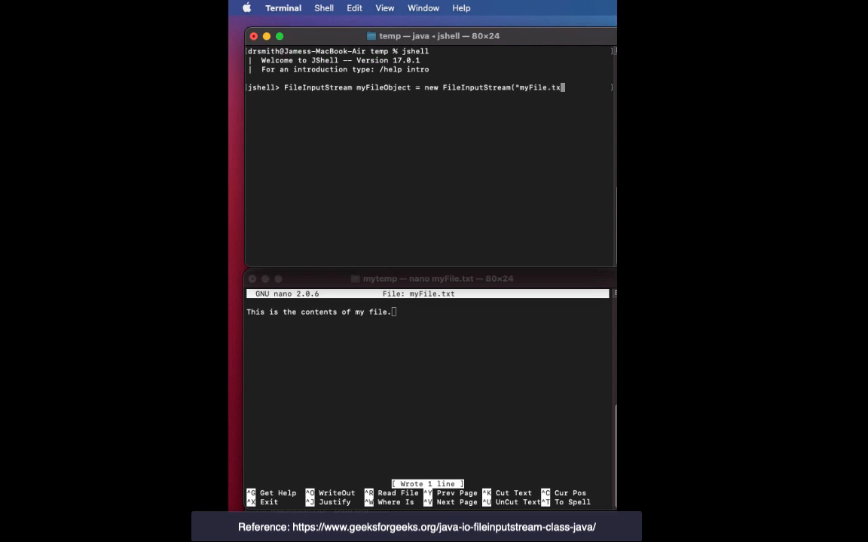
pyautogui.write('");"')
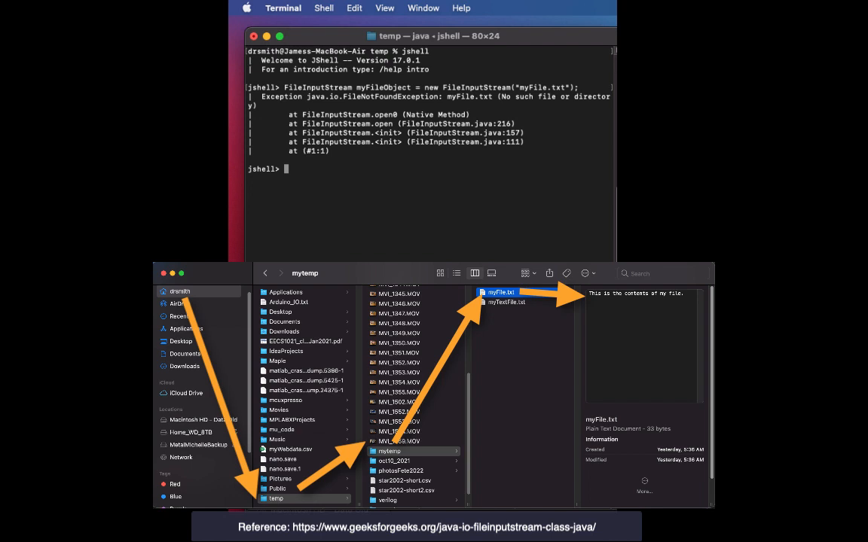
# Step: Exit jshell, check the path with pwd, and change into the mytemp folder
pyautogui.write('/exit')
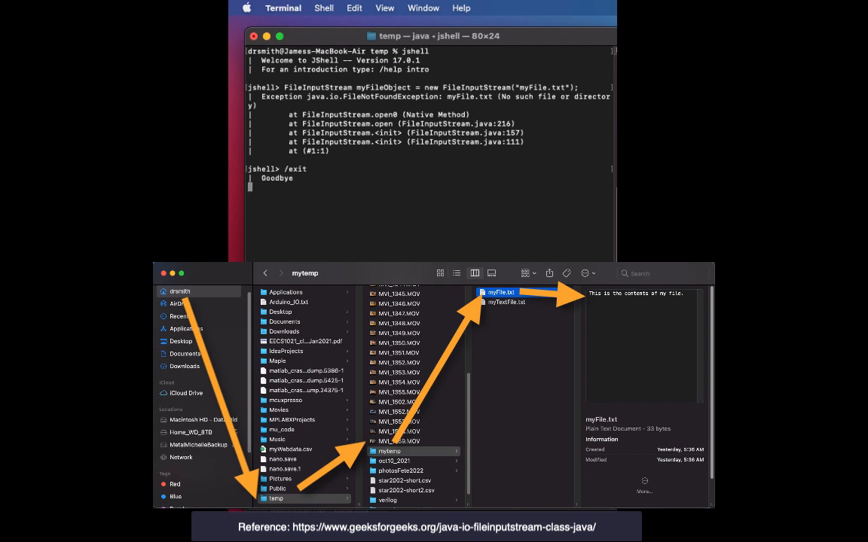
pyautogui.press('Return')
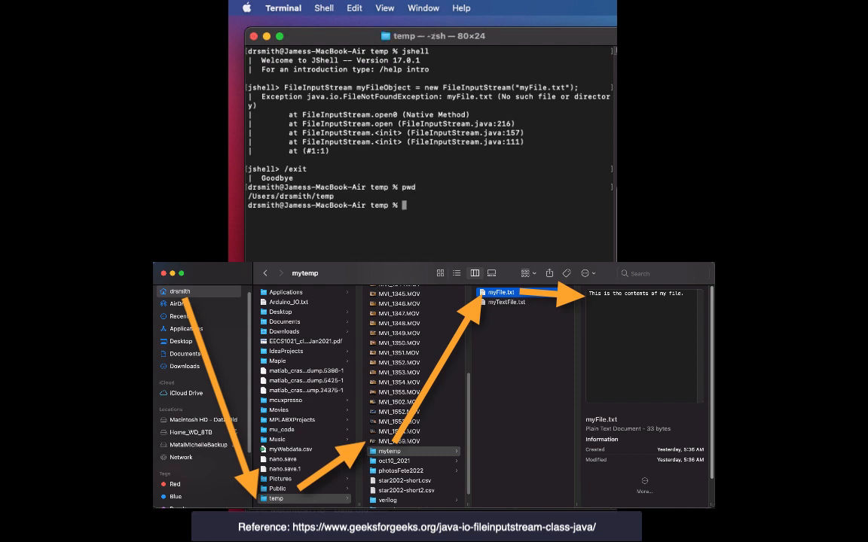
pyautogui.write('cd mytep')
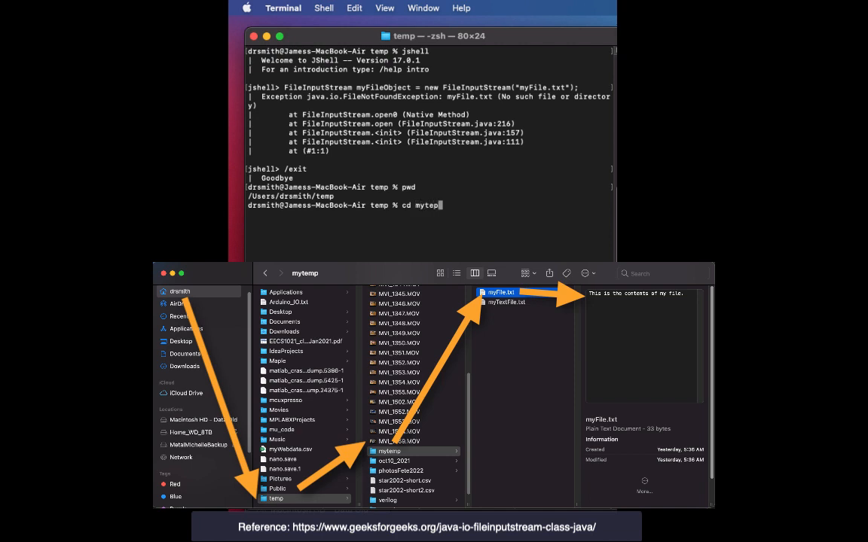
pyautogui.press('Return')
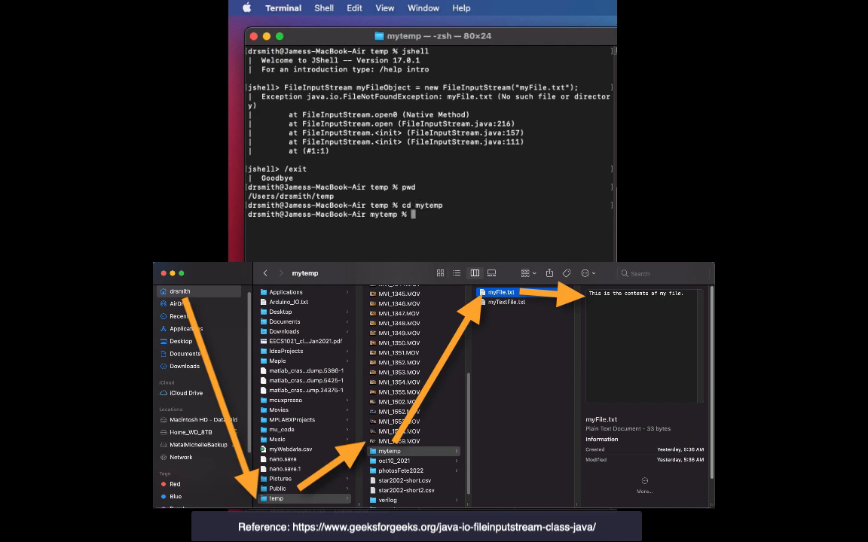
pyautogui.write('pwd')
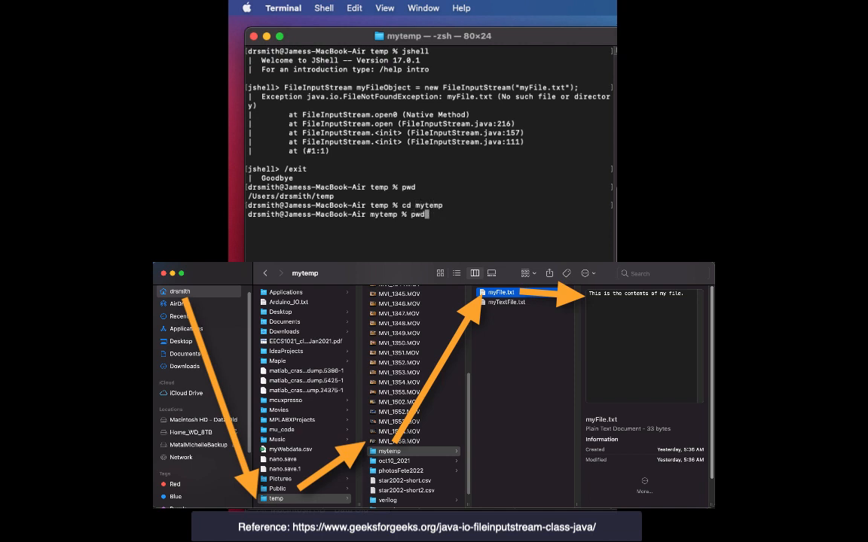
pyautogui.write('cd mytemp')
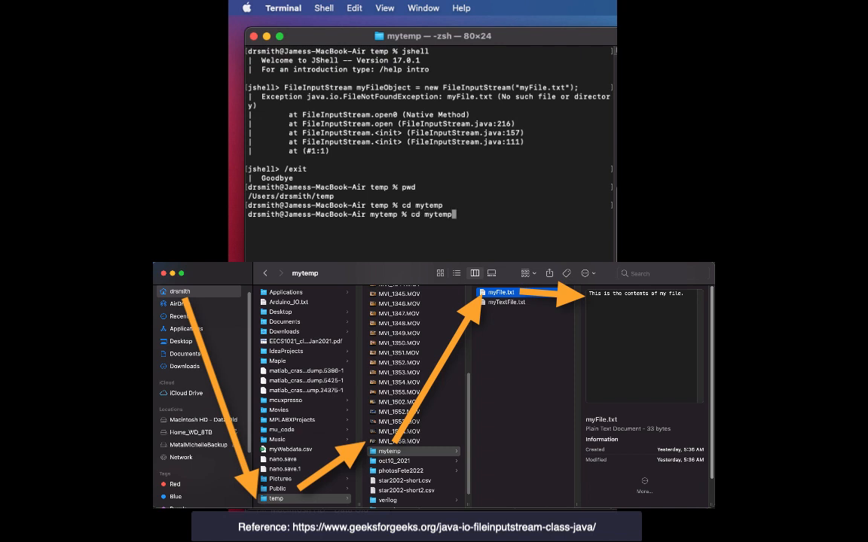
pyautogui.press('Return')
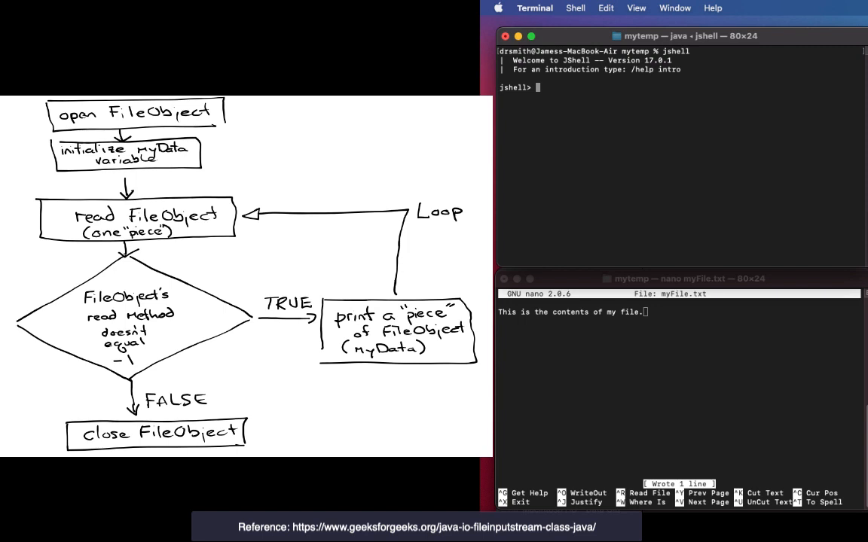
# Step: Rerun the FileInputStream statement for myFile.txt, then declare int myData
pyautogui.write('FileInputStream myFileObject = new FileInputStream("myFile.txt");')
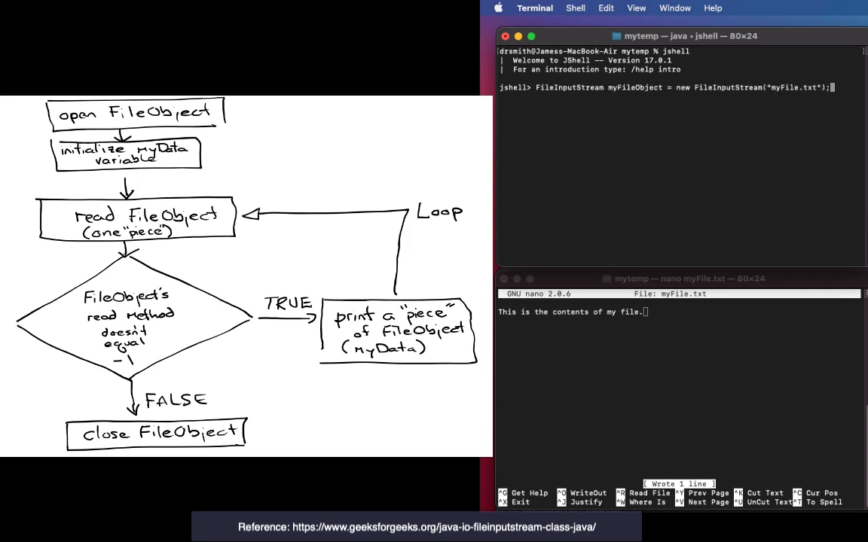
pyautogui.press('Return')
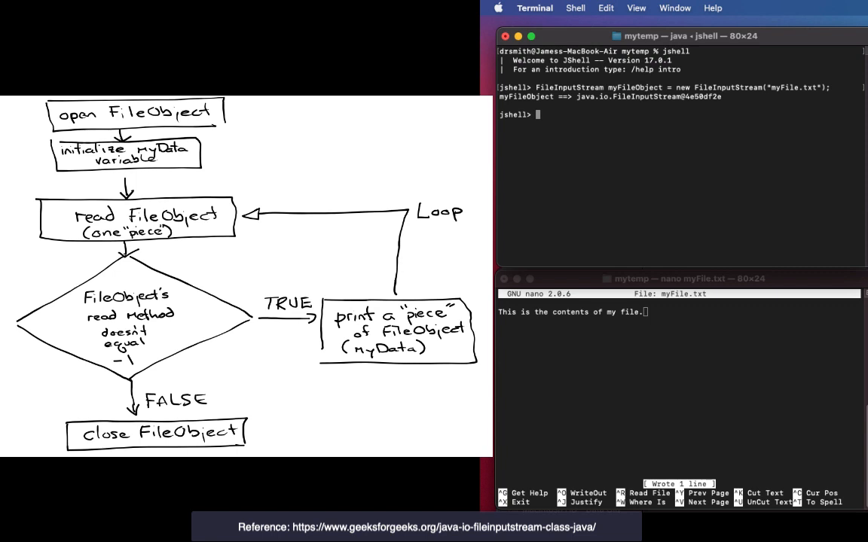
pyautogui.write('int')
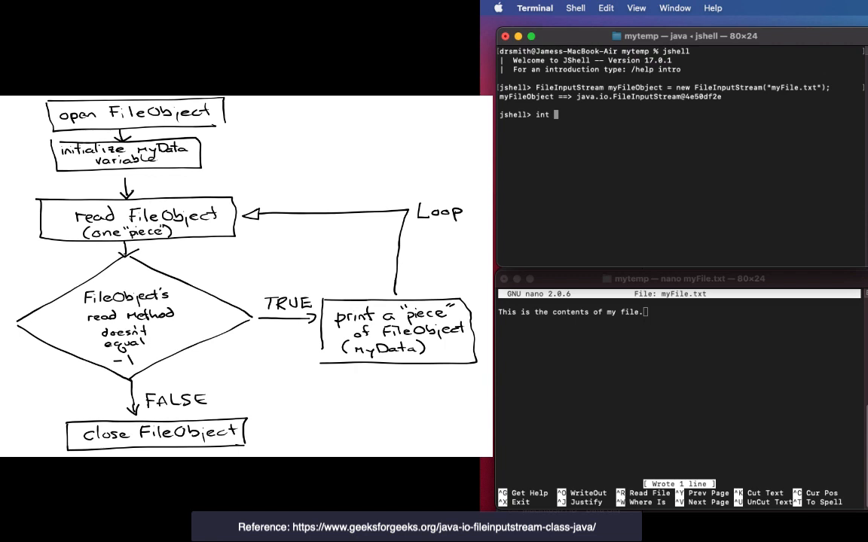
pyautogui.write('myData')
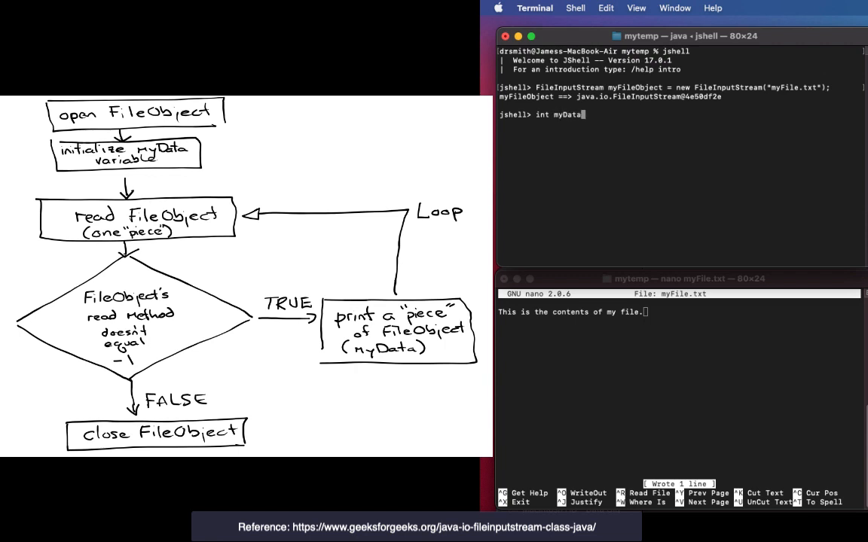
pyautogui.press('Return')
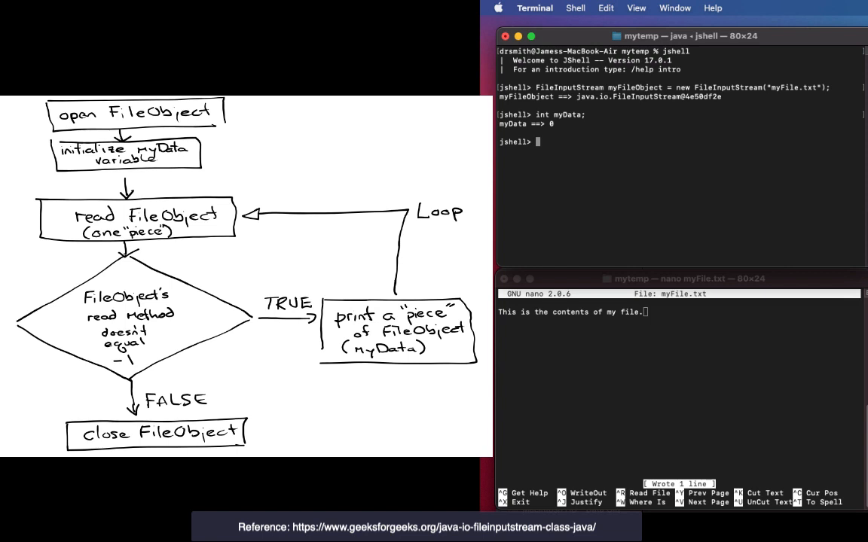
# Step: Type a while loop header reading myFileObject.read() into myData until -1
pyautogui.write('wh')
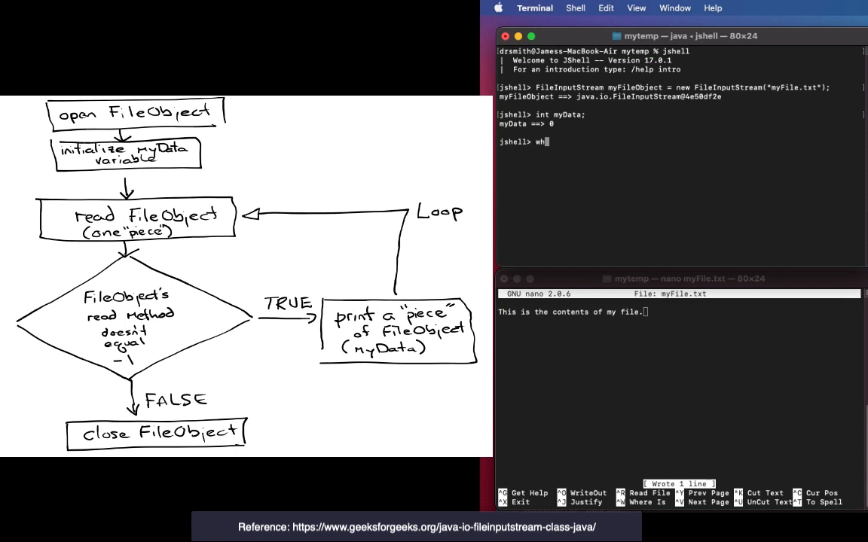
pyautogui.write('ile ()')
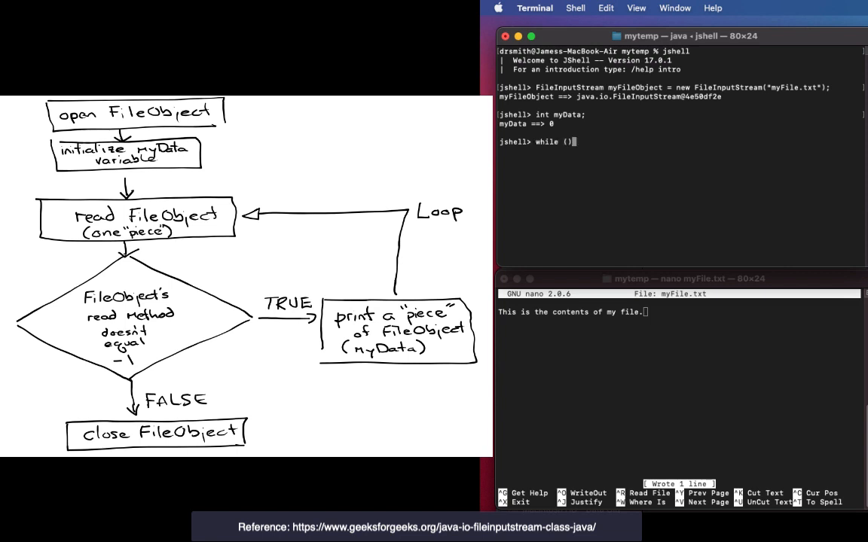
pyautogui.write('{')
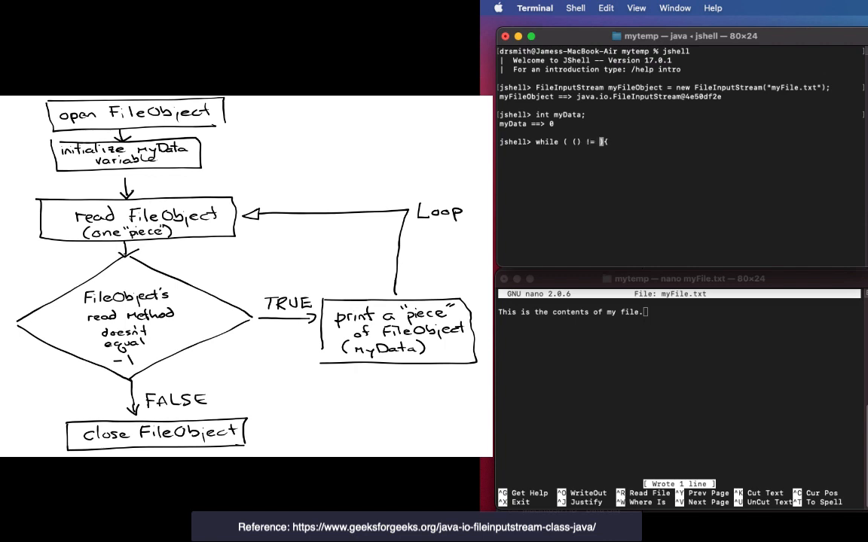
pyautogui.write('-1')
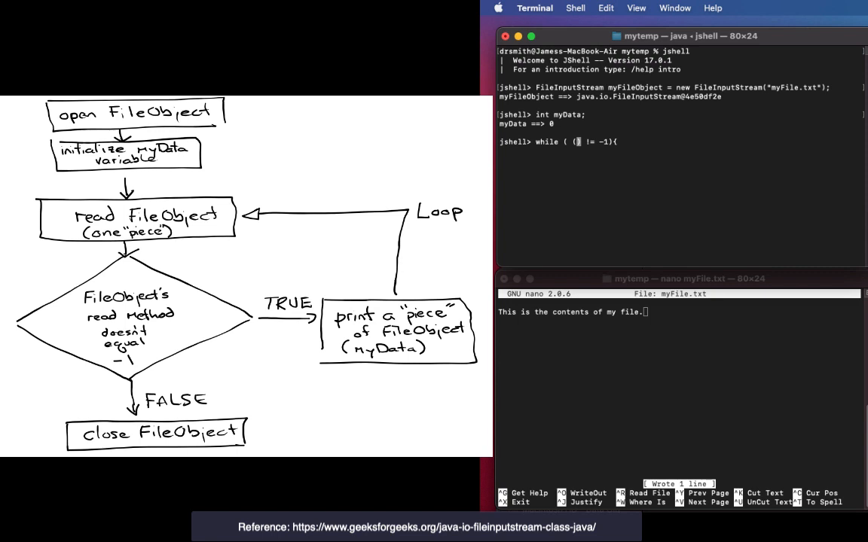
pyautogui.write('my')
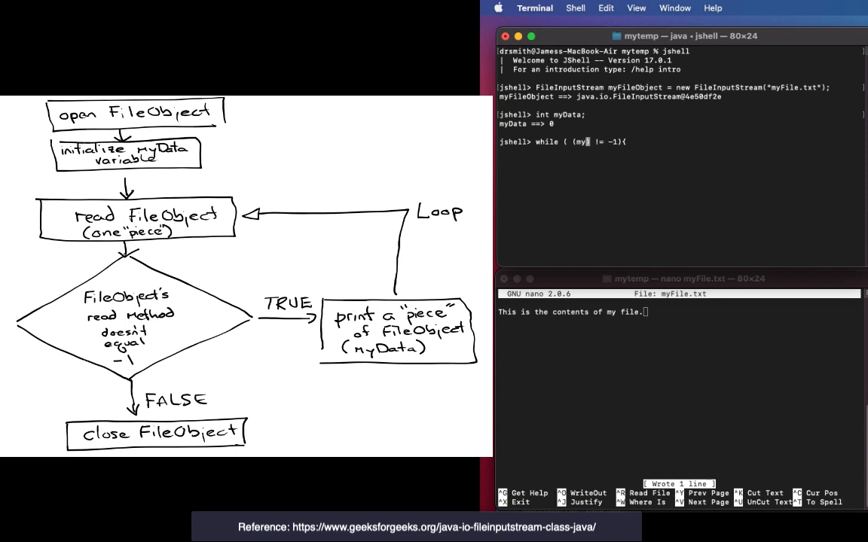
pyautogui.write('Data =')
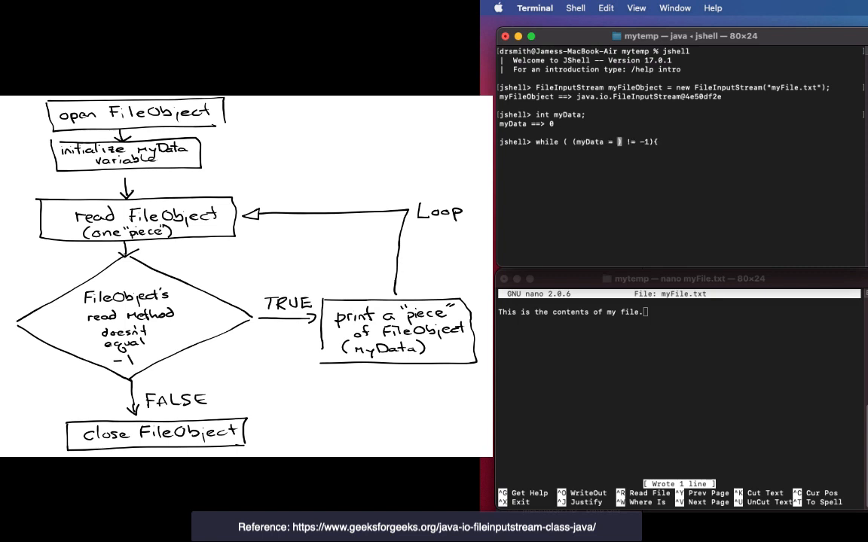
pyautogui.write('myFileObject.')
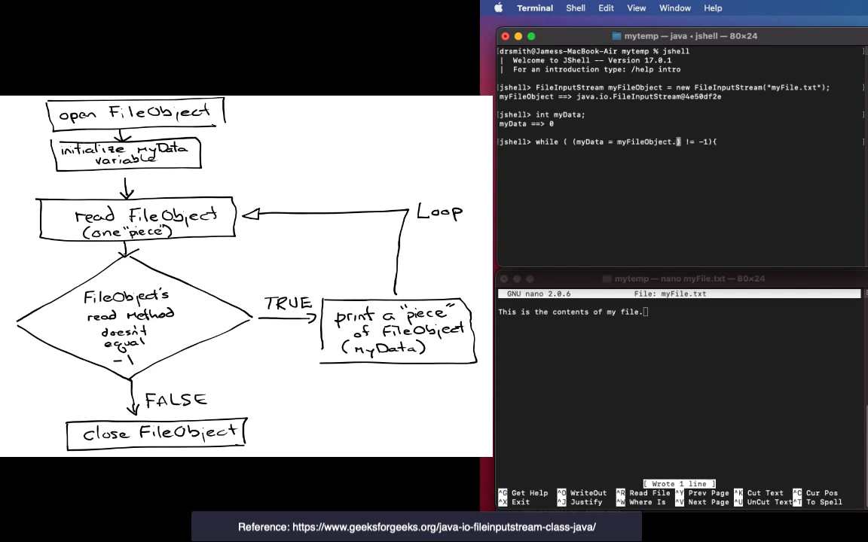
pyautogui.write('read')
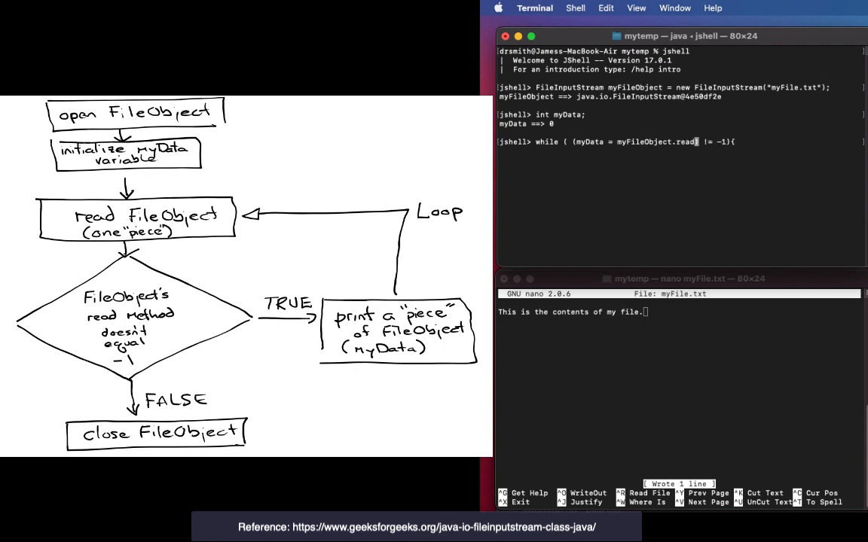
pyautogui.write('()')
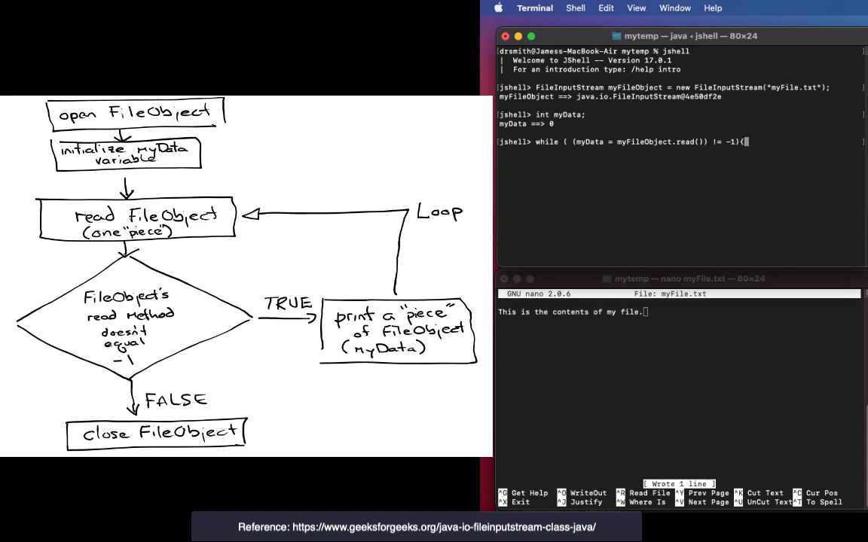
pyautogui.press('Return')
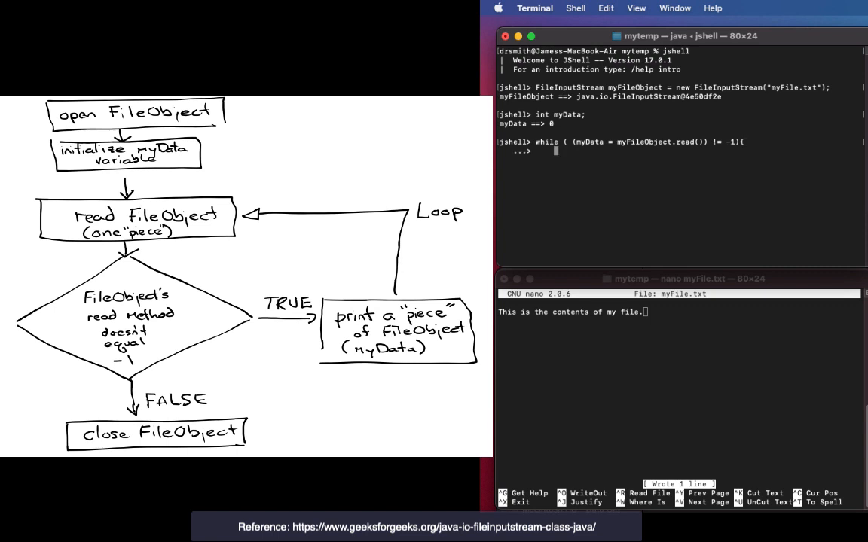
# Step: Print myData in the loop body, then rerun it with a (char) cast
pyautogui.write('Syste')
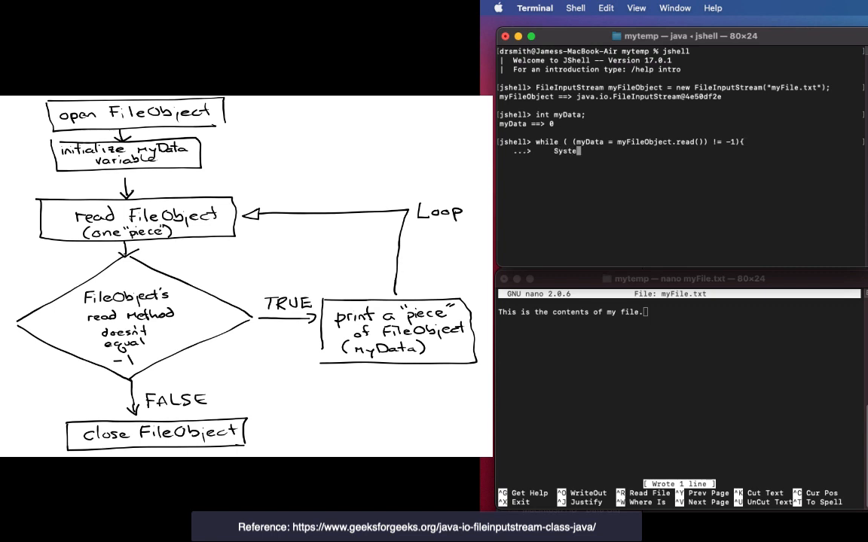
pyautogui.write('.out.p')
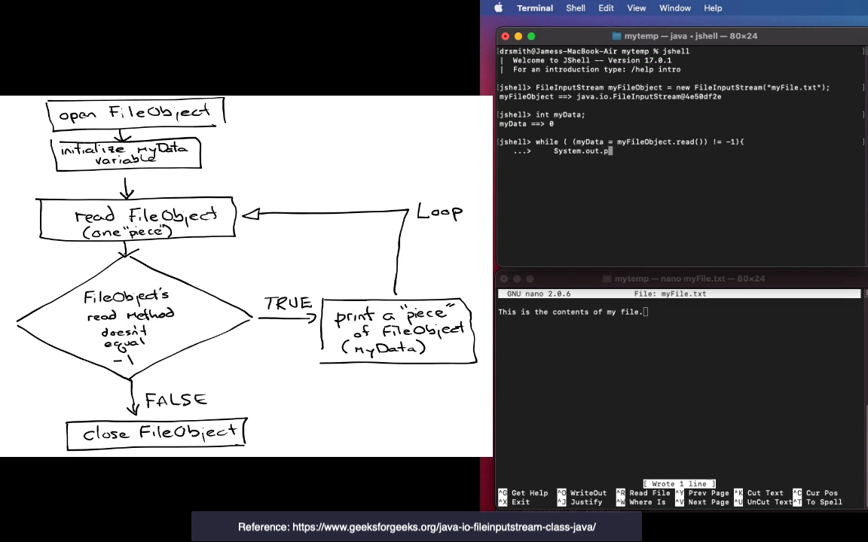
pyautogui.write('int(')
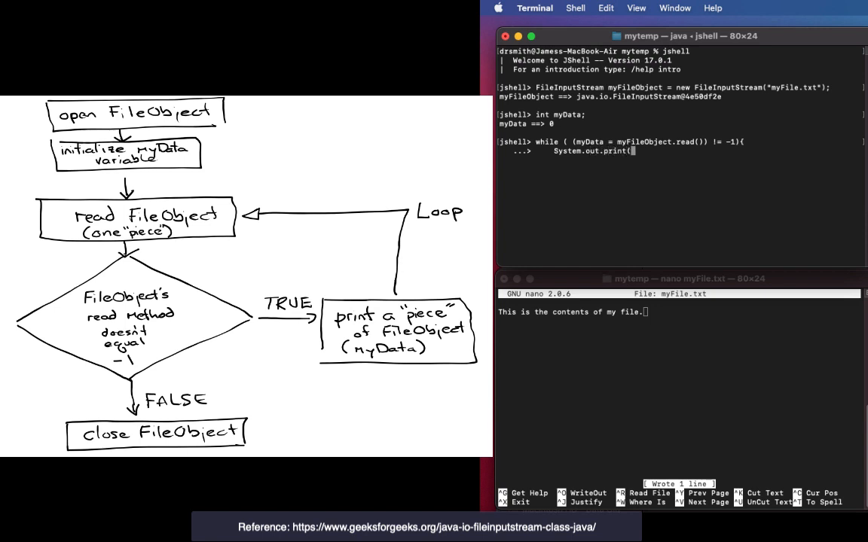
pyautogui.write('myData);')
pyautogui.write('}')
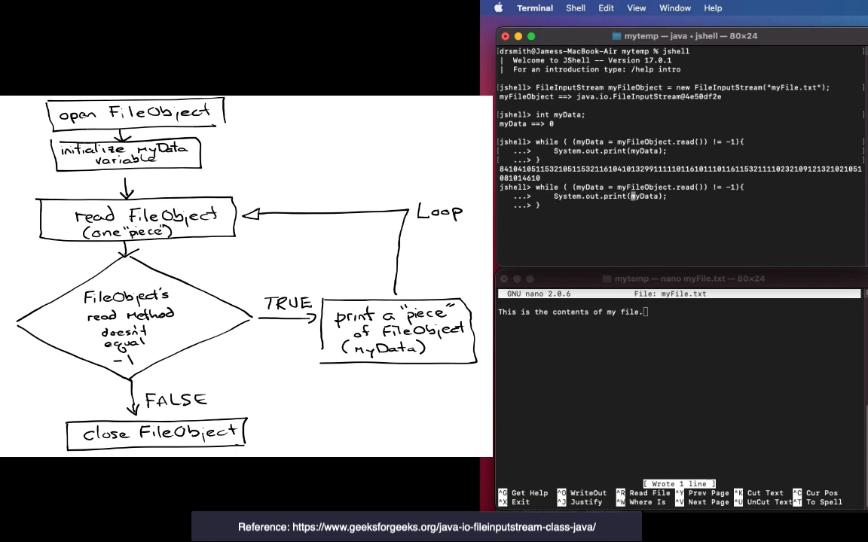
pyautogui.write('(char)')
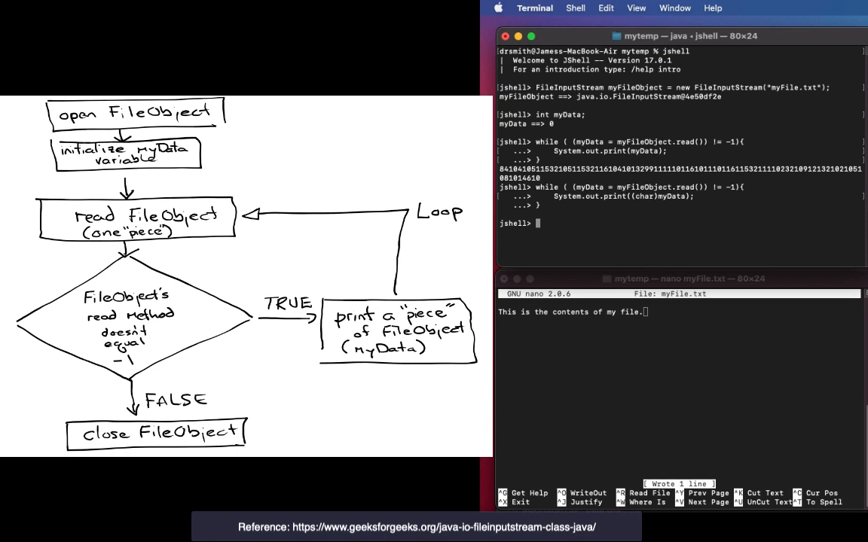
# Step: Close the stream with myFileObject.close()
pyautogui.write('myFileObject')
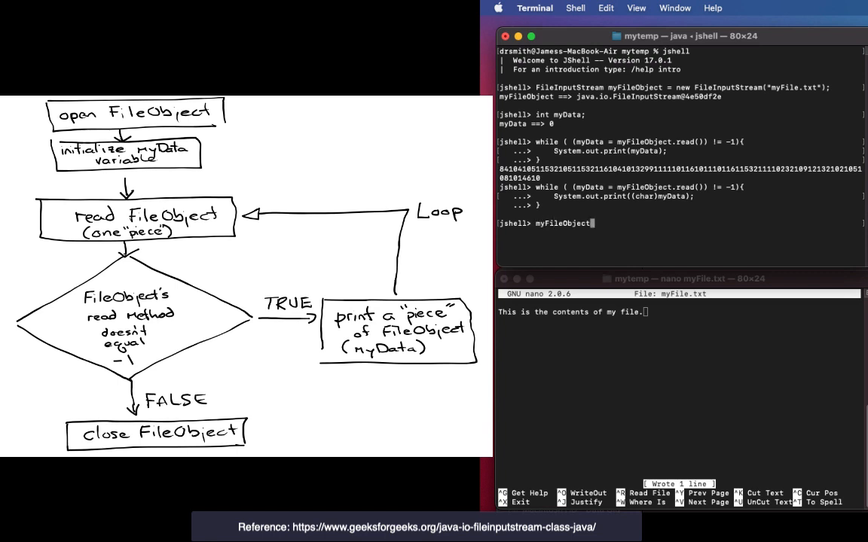
pyautogui.write('.close')
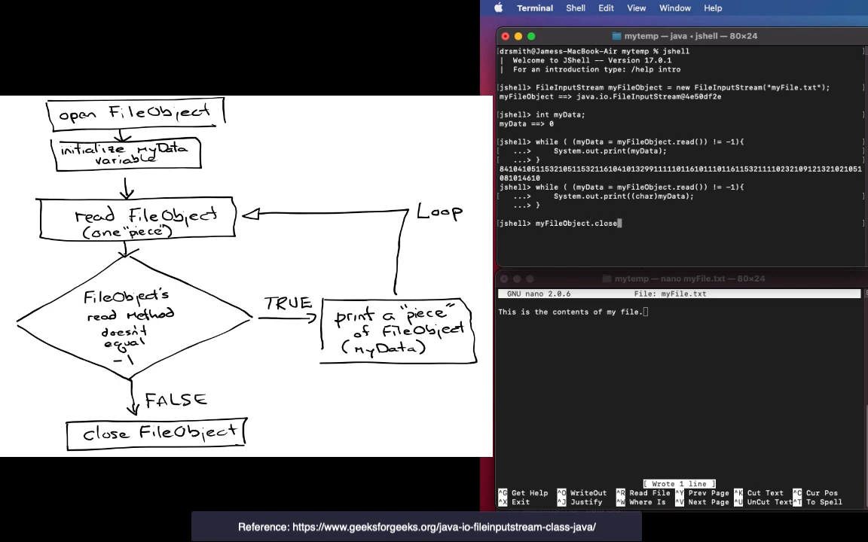
pyautogui.press('Return')
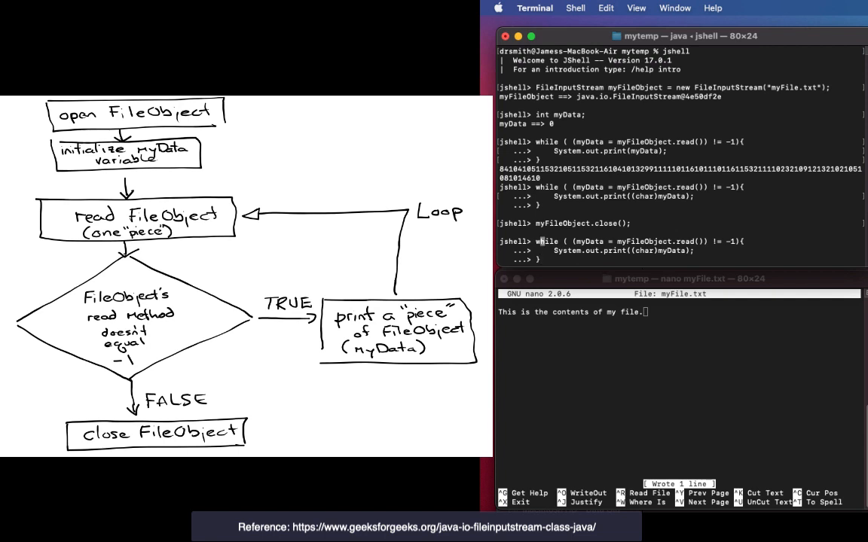
# Step: Redeclare int myData and reopen myFile.txt as a new FileInputStream
pyautogui.write('int myData;')
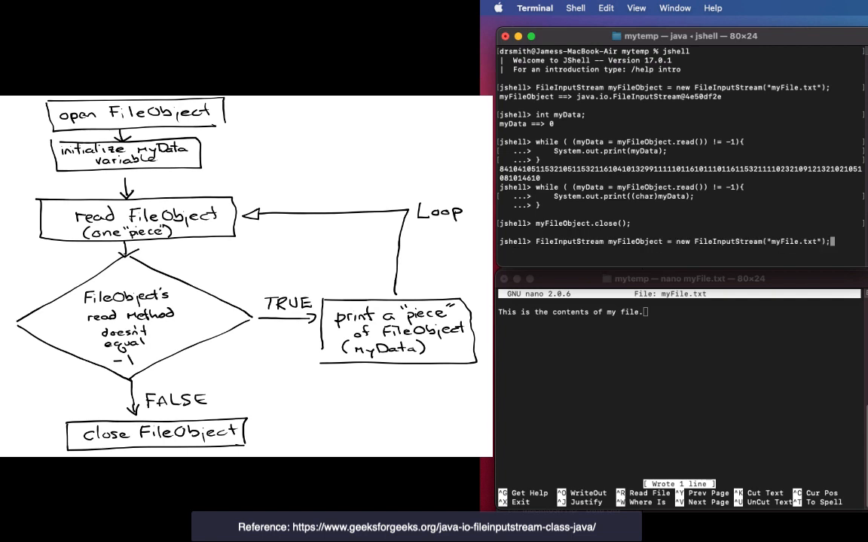
pyautogui.press('Return')
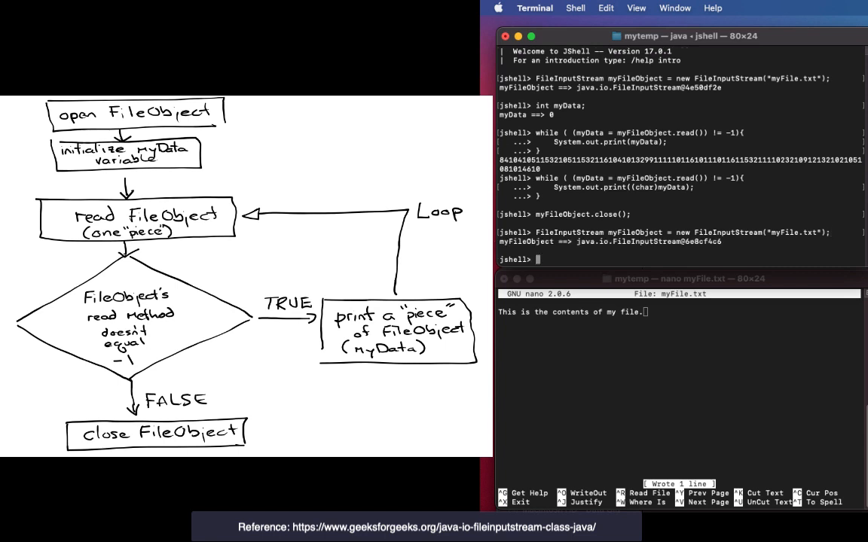
pyautogui.write('FileInputStream myFileObject = new FileInputStream("myFile.txt");')
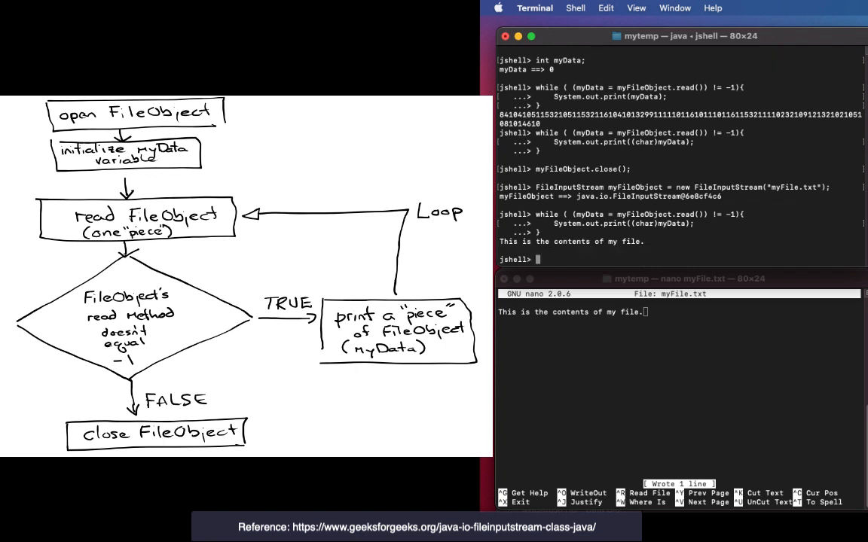
# Step: Close myFileObject again after the loop prints 'This is the contents of my file.'
pyautogui.write('m')
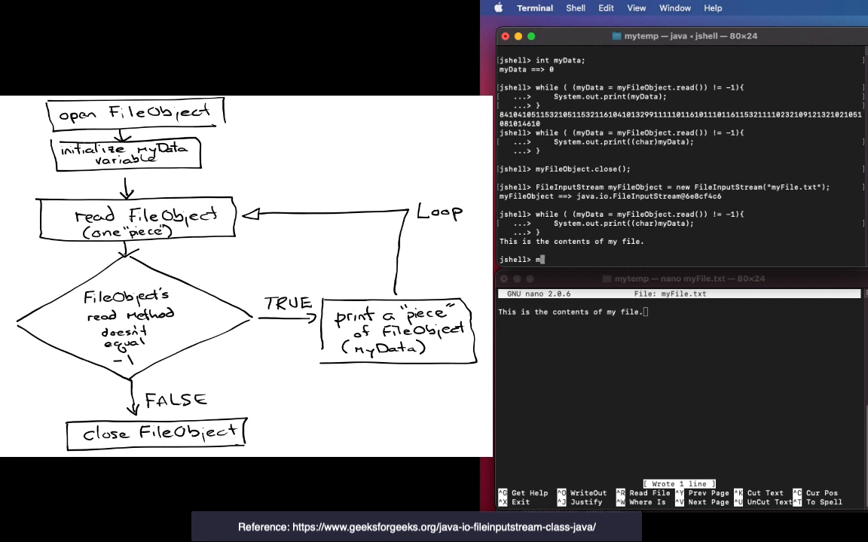
pyautogui.write('yFileObject')
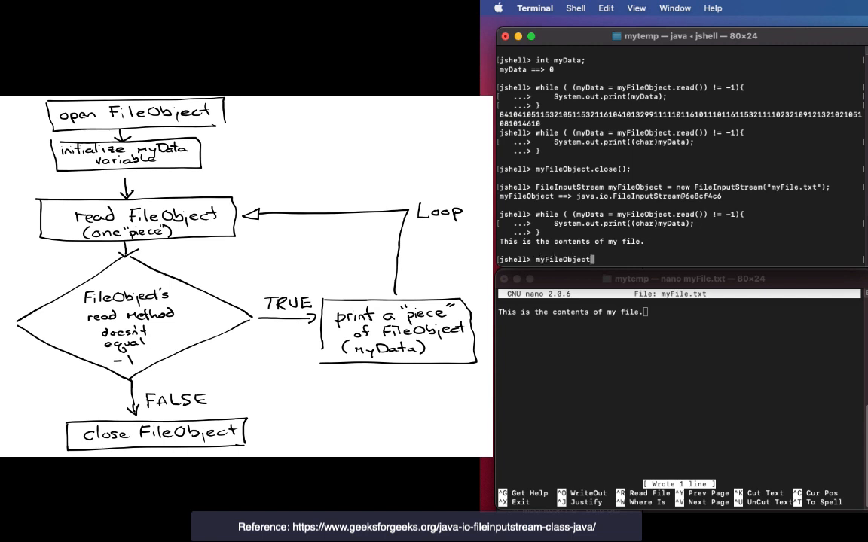
pyautogui.write('.close();')
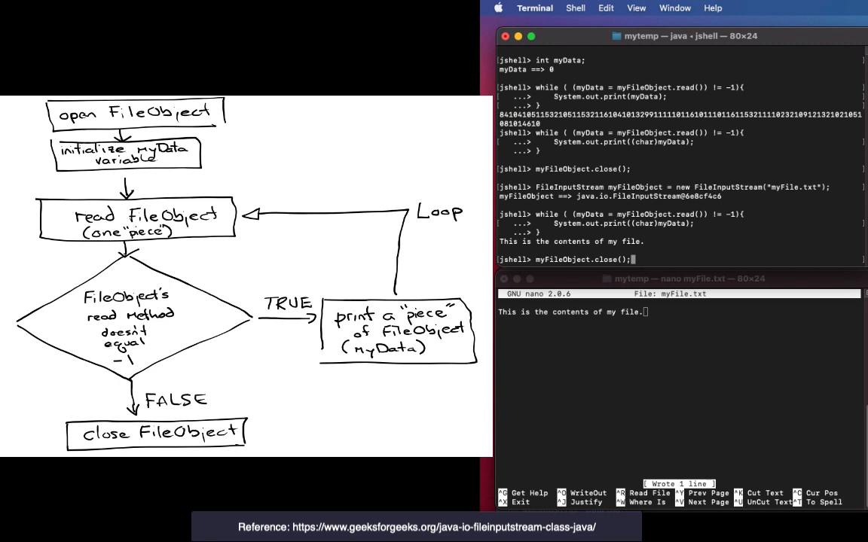
pyautogui.press('Return')
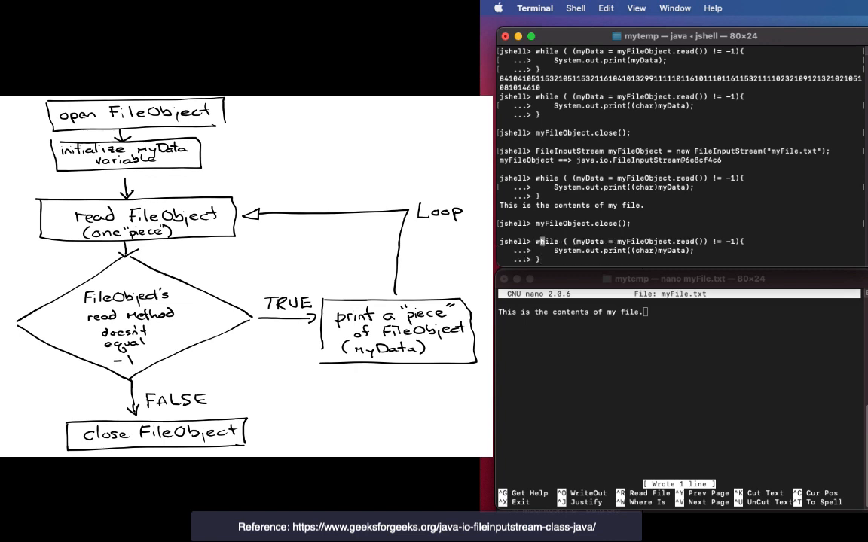
# Step: Recreate the myFile.txt FileInputStream after the Stream Closed error, rerun the loop, and exit jshell
pyautogui.write('FileInputStream myFileObject = new FileInputStream("myFile.txt");')
pyautogui.write('myFileObject.close();')
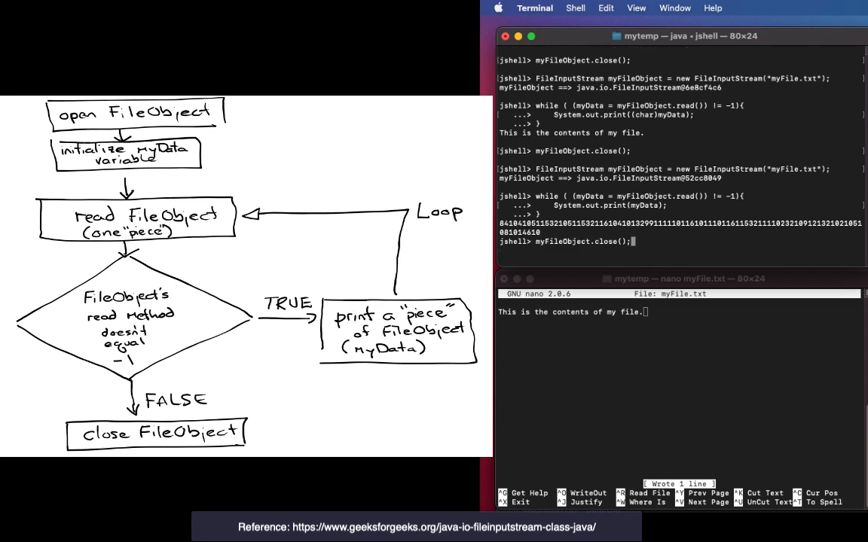
pyautogui.press('Return')
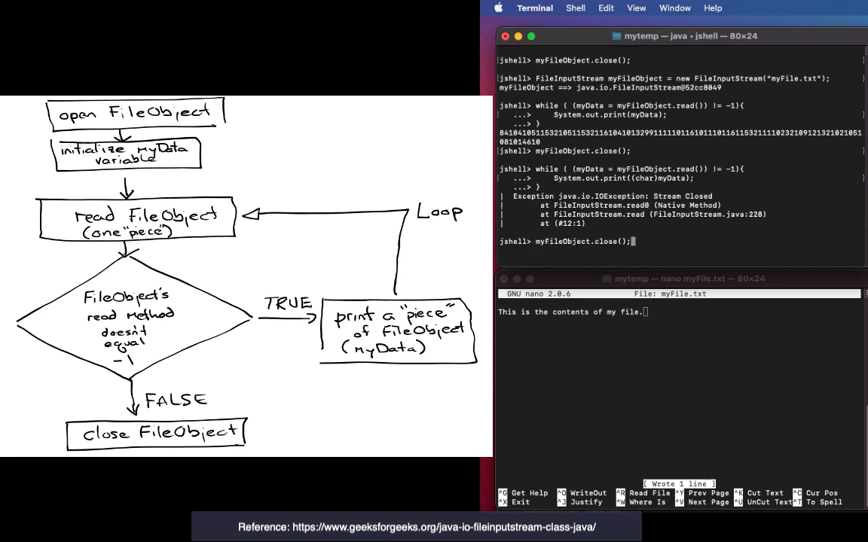
pyautogui.write('FileInputStream myFileObject = new FileInputStream("myFile.txt");')
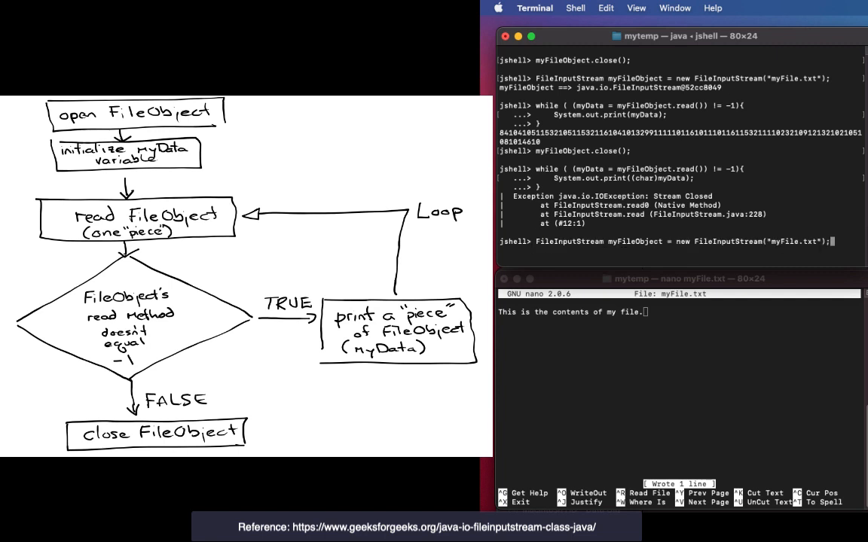
pyautogui.press('Return')
pyautogui.write('while ( (myData = myFileObject.read()) != -1){')
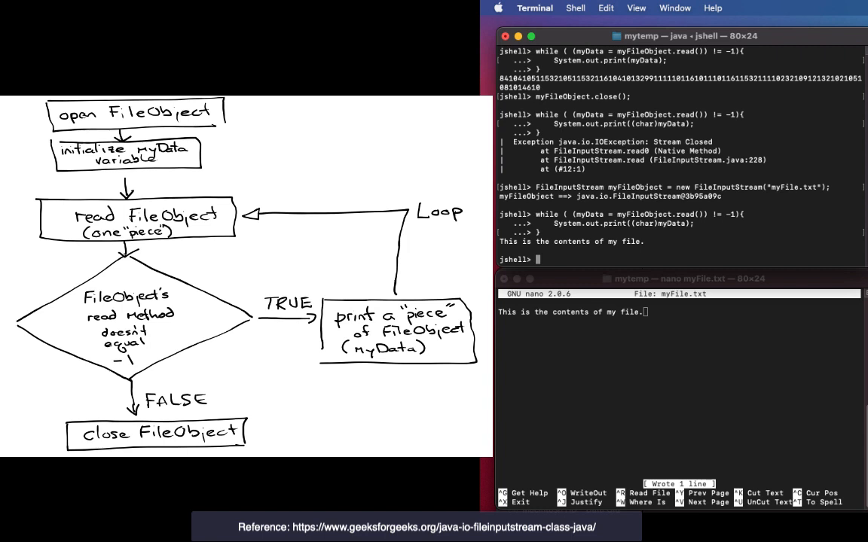
pyautogui.write('}')
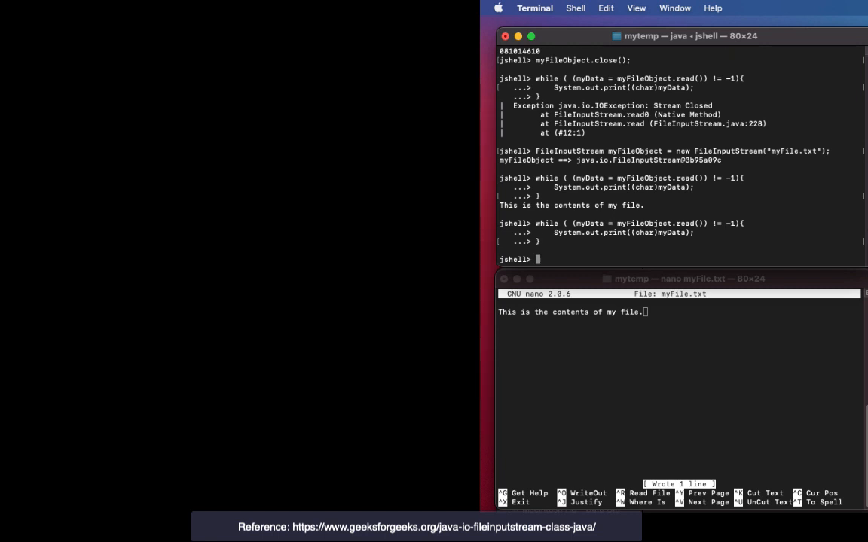
pyautogui.write('/exit')
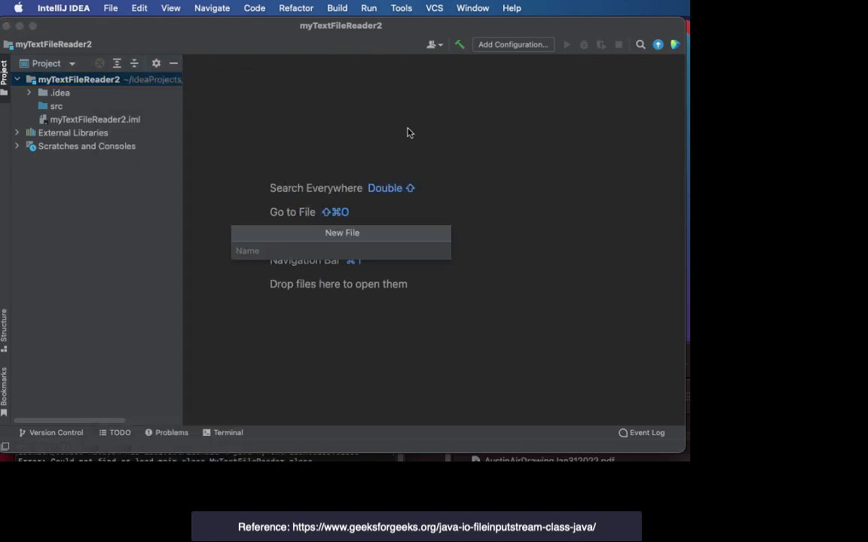
# Step: Create myTextFile.txt containing 'This is my text file contents. Hello from inside the file!'
pyautogui.write('myT')
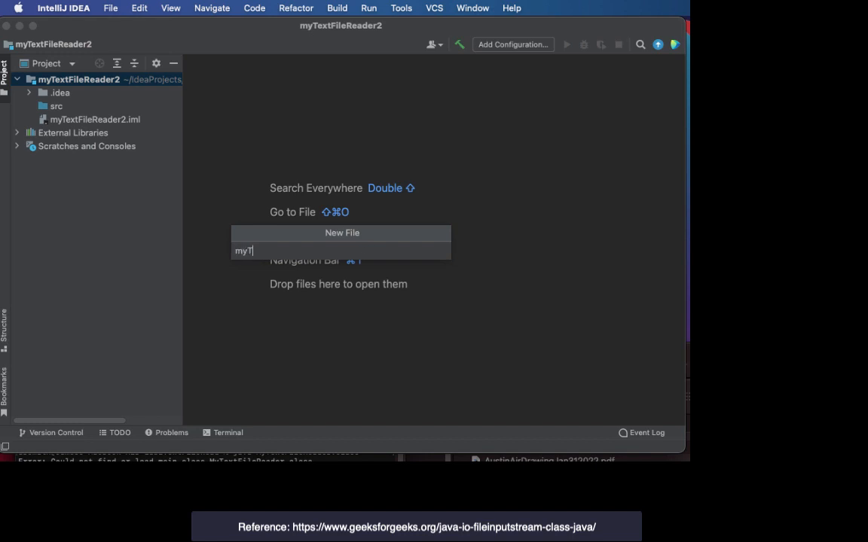
pyautogui.write('extFile.txt')
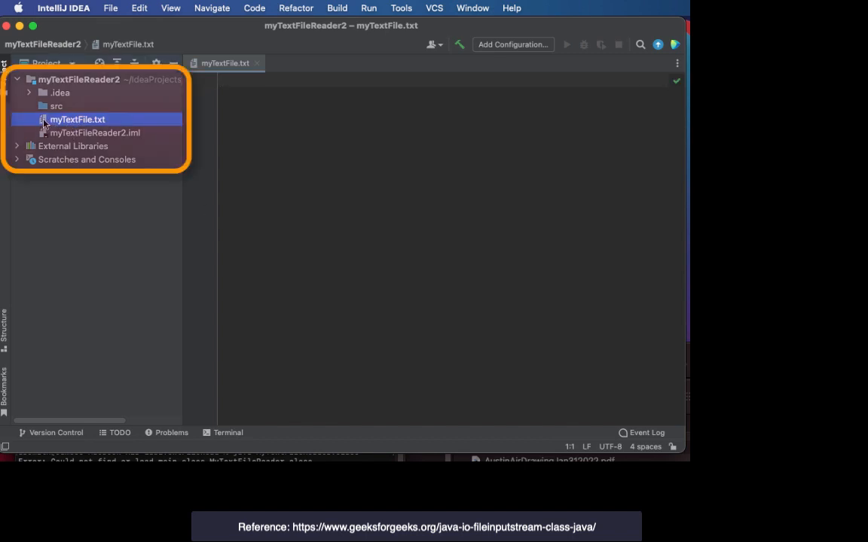
pyautogui.moveTo(108, 132)
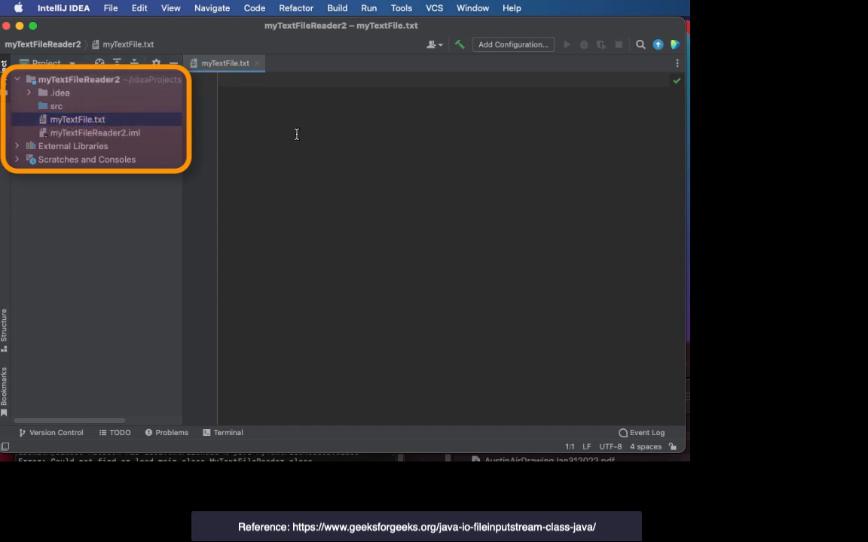
pyautogui.write('This is my text')
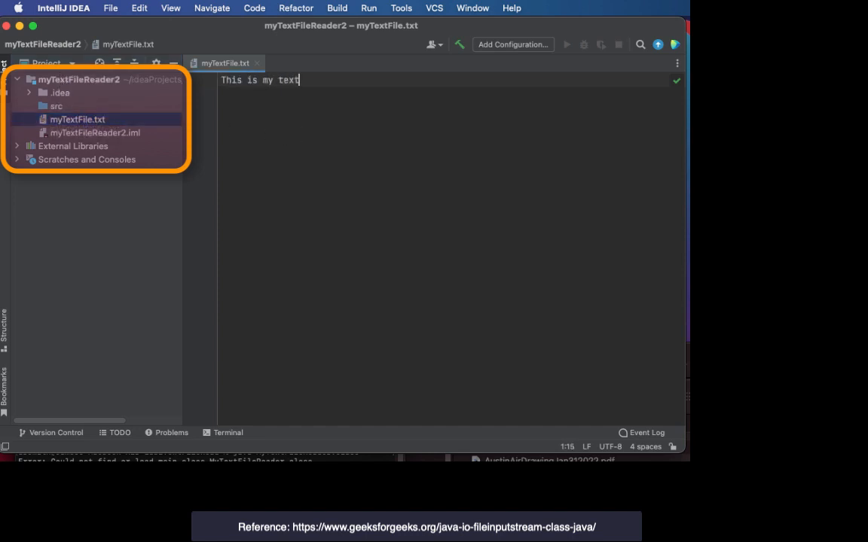
pyautogui.write('file content')
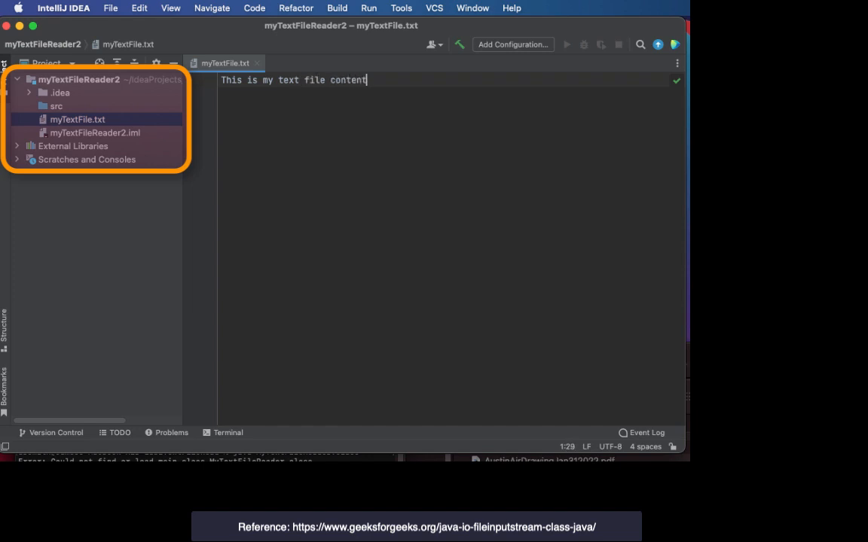
pyautogui.write('s. He')
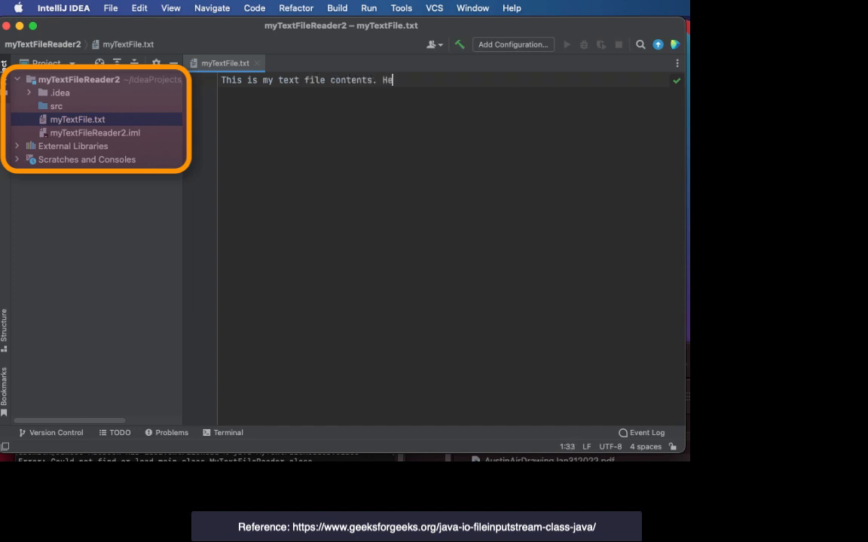
pyautogui.write('llo from inside the file!')
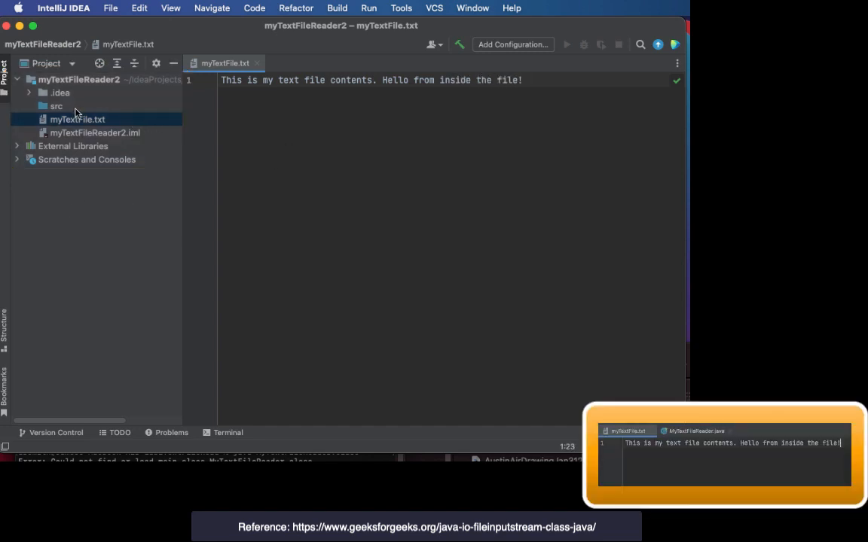
# Step: Create the MyTextFileReader class in src with a main method
pyautogui.click(57, 106)
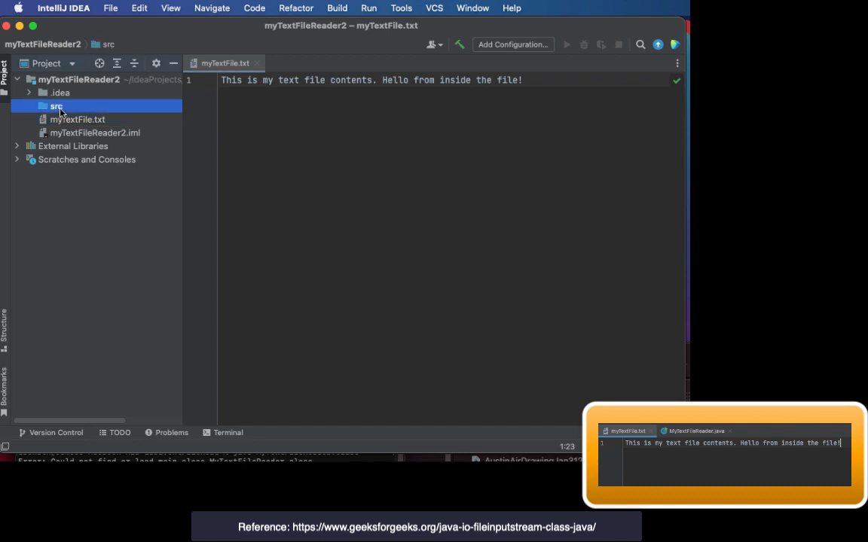
pyautogui.rightClick(55, 106)
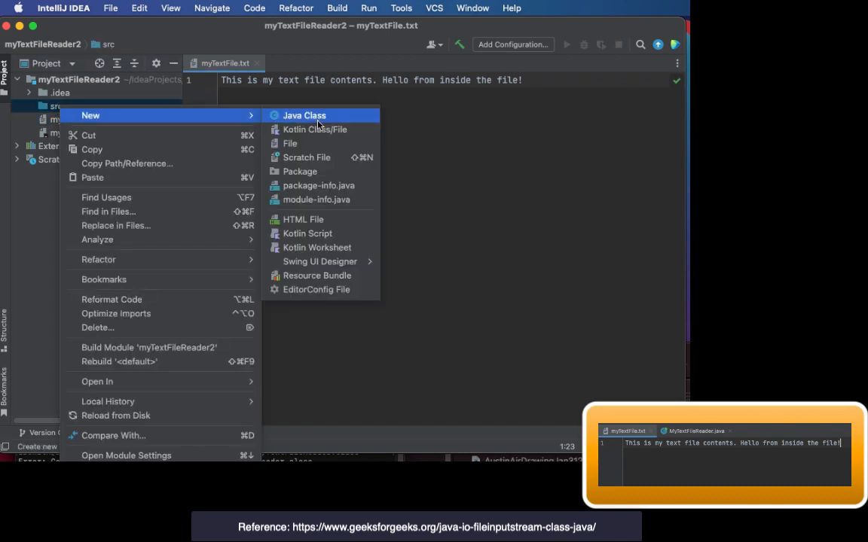
pyautogui.click(304, 115)
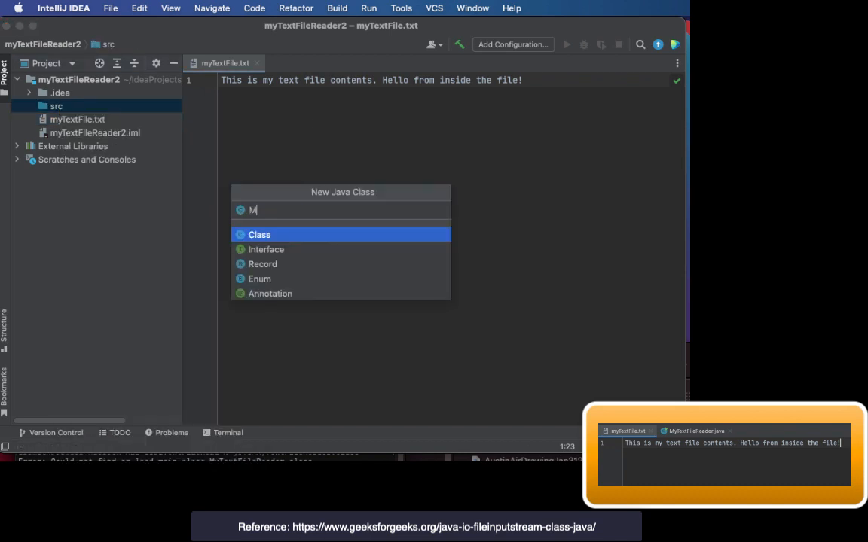
pyautogui.write('yTextFileRea')
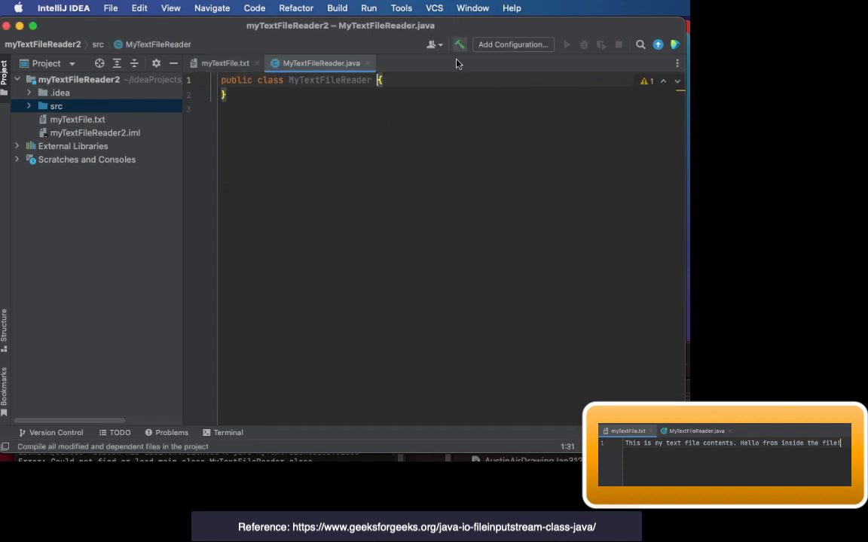
pyautogui.write('main')
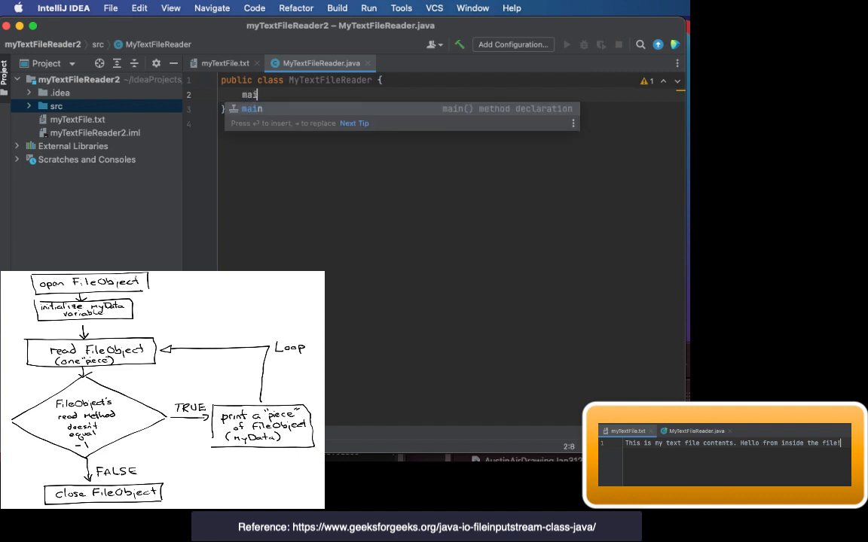
pyautogui.press('Return')
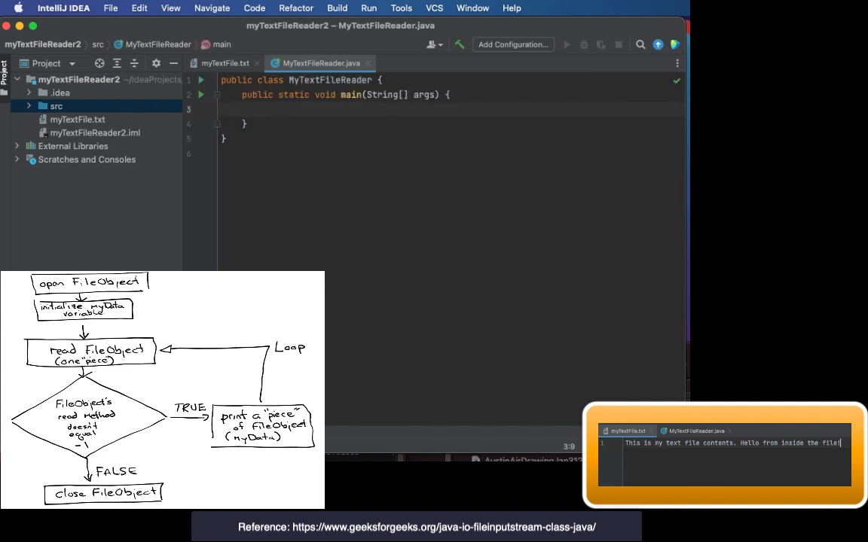
# Step: Declare myFileObject as a new FileInputStream on myTextFile.txt, importing FileInputStream
pyautogui.write('var')
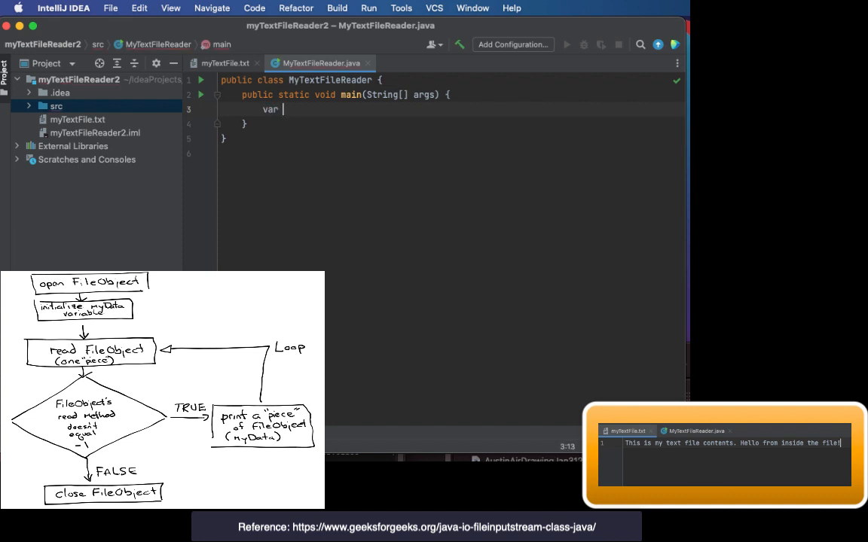
pyautogui.write('my')
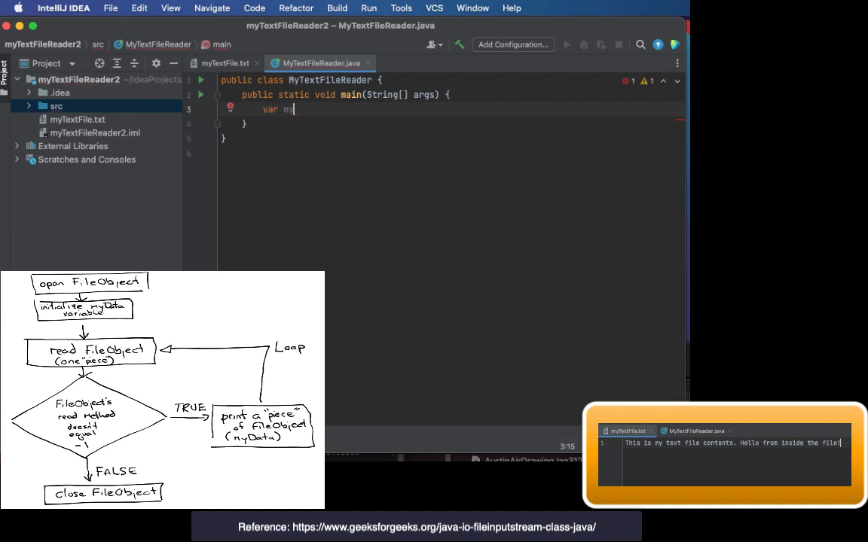
pyautogui.write('FileObject')
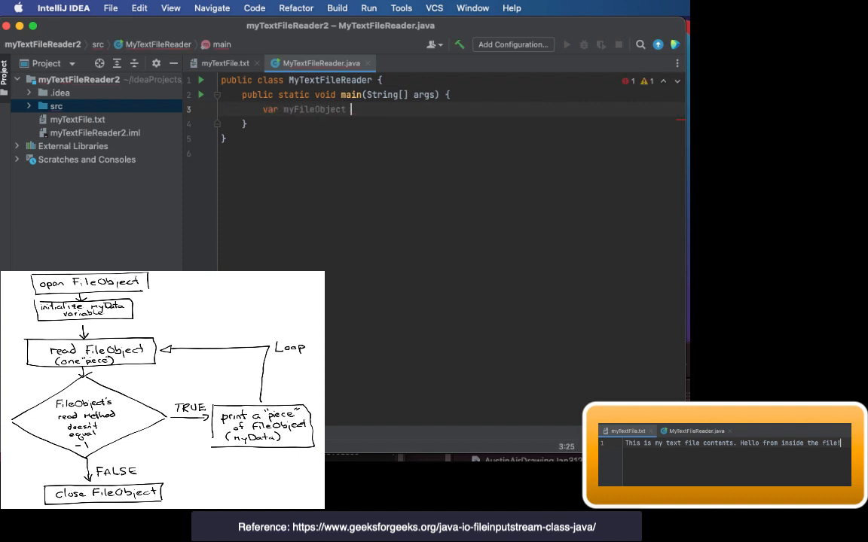
pyautogui.write('= new')
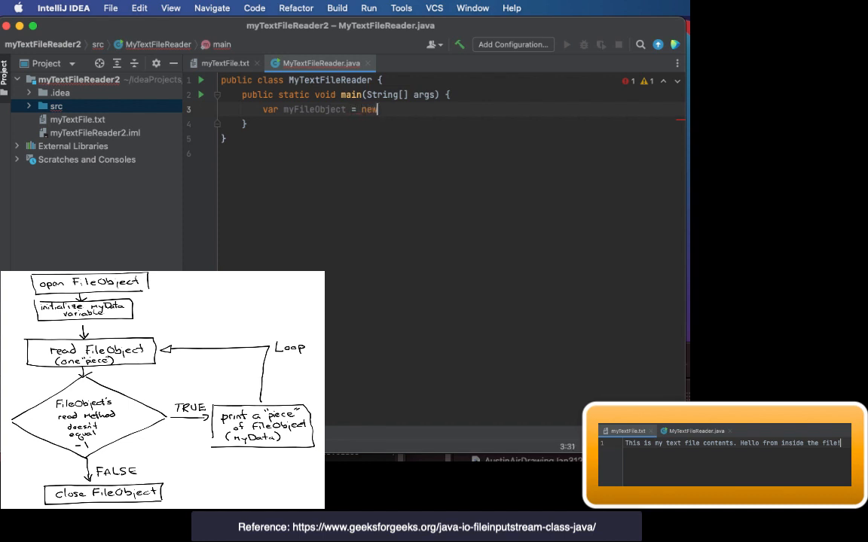
pyautogui.write('FileIn')
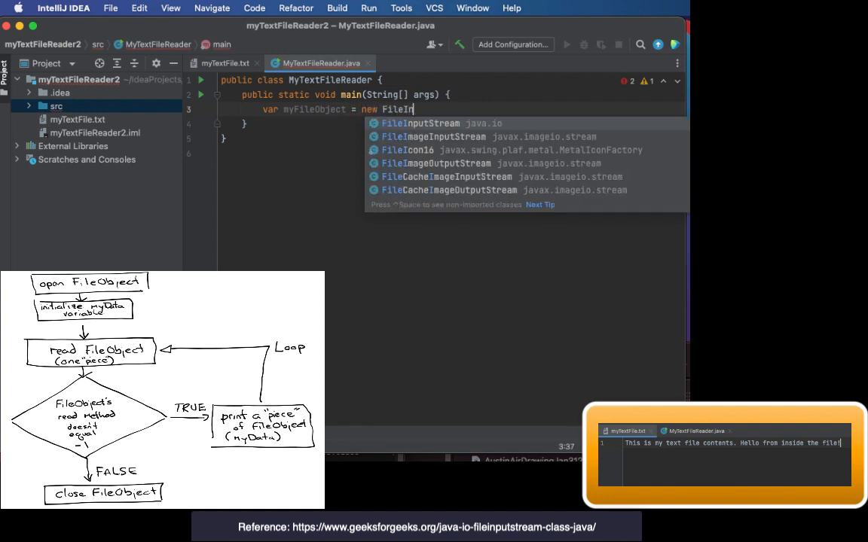
pyautogui.click(420, 123)
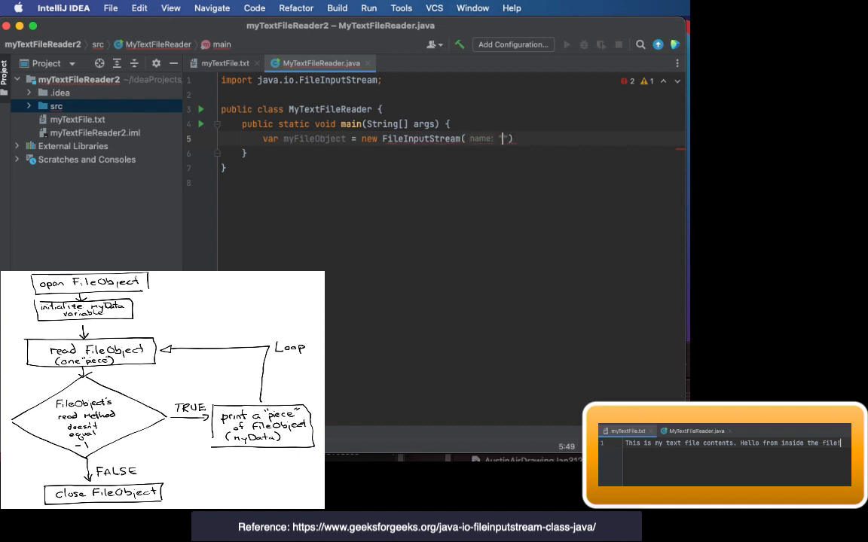
pyautogui.write('myTExtFile.txt')
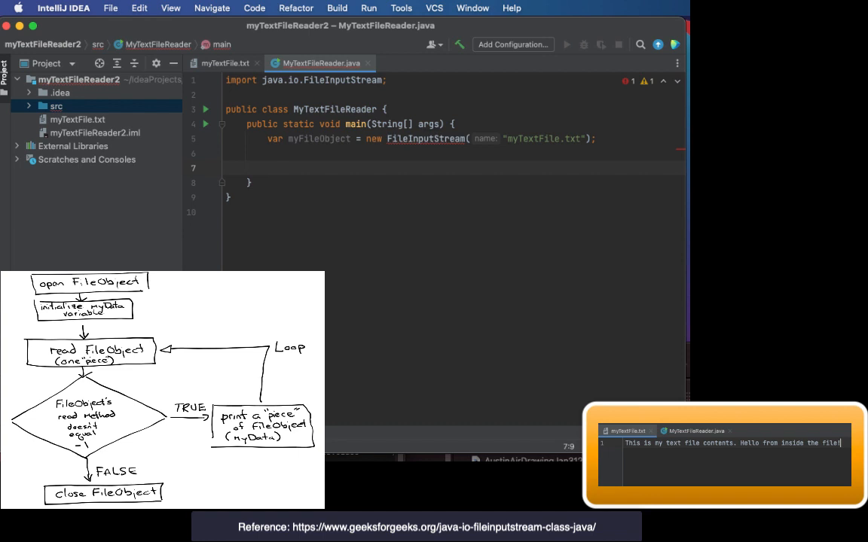
# Step: Declare int myData and start an empty while loop
pyautogui.write('int')
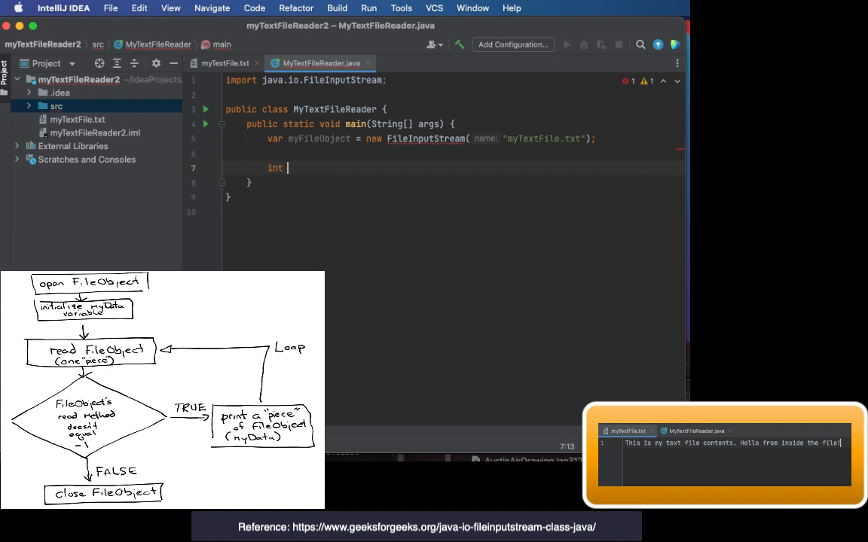
pyautogui.write('myData;')
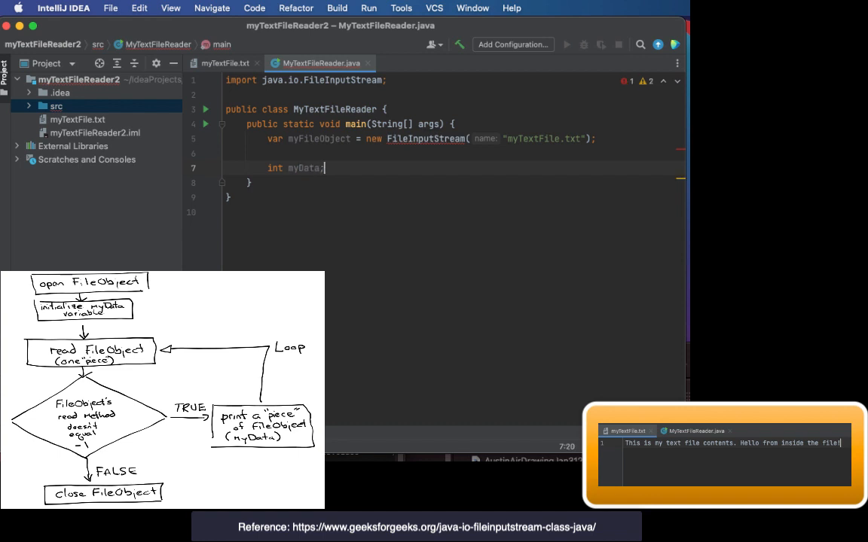
pyautogui.press('Return')
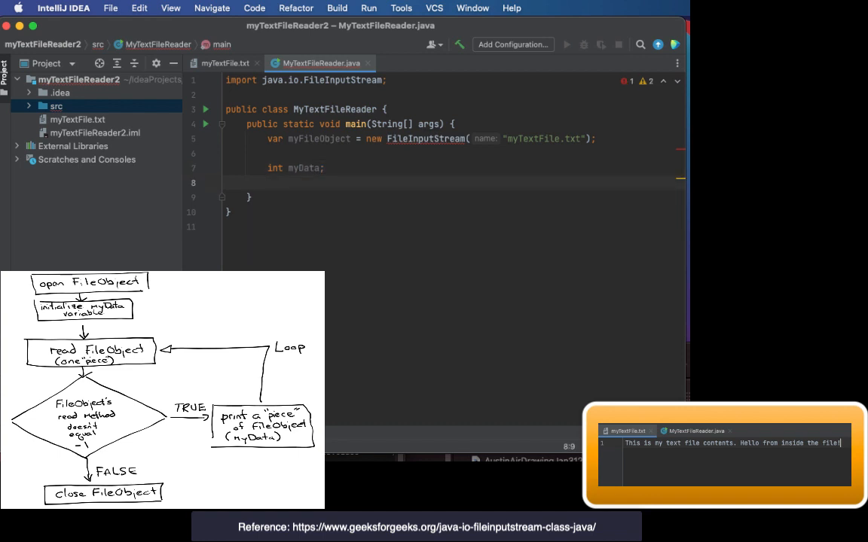
pyautogui.write('while(){')
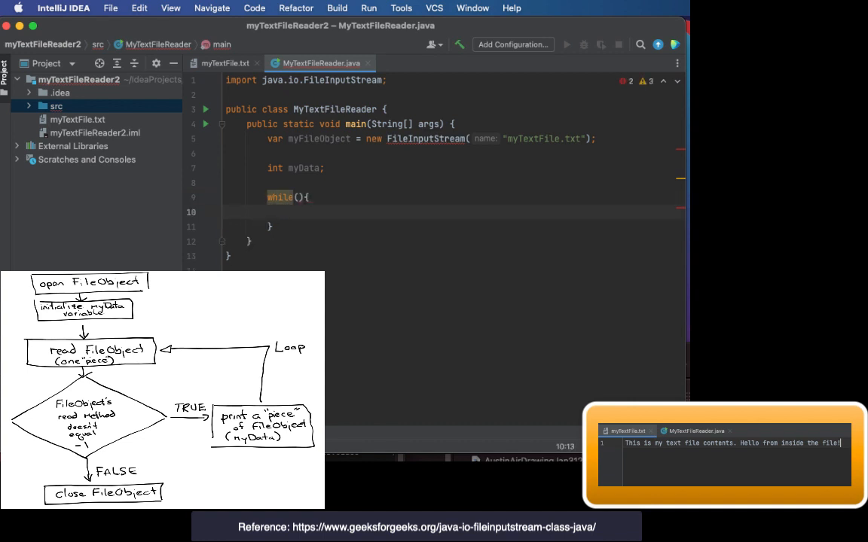
# Step: Print myData inside the loop and call myFileObject.close() after it
pyautogui.write('System.out.println();')
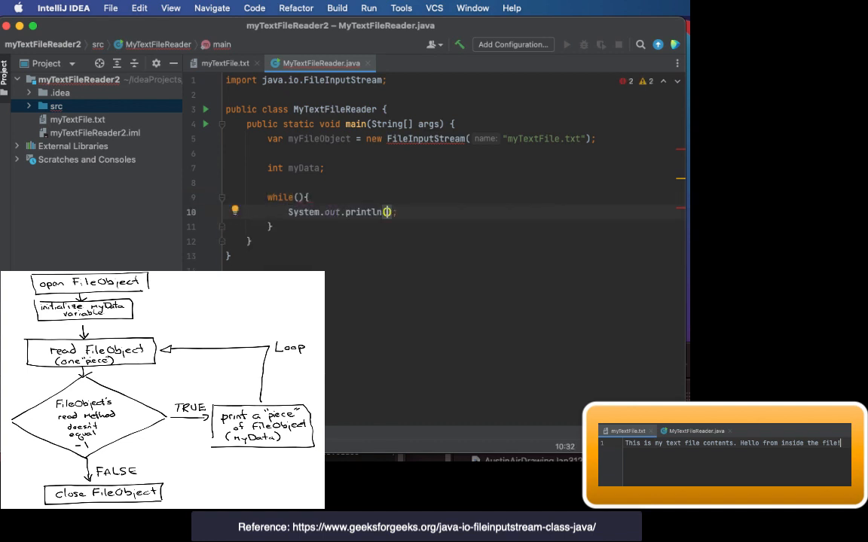
pyautogui.write('data')
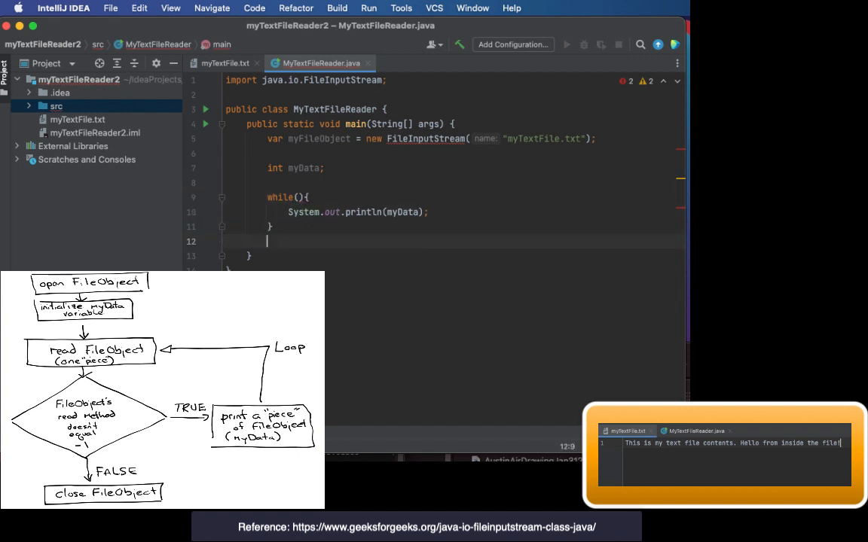
pyautogui.write('myFileObject')
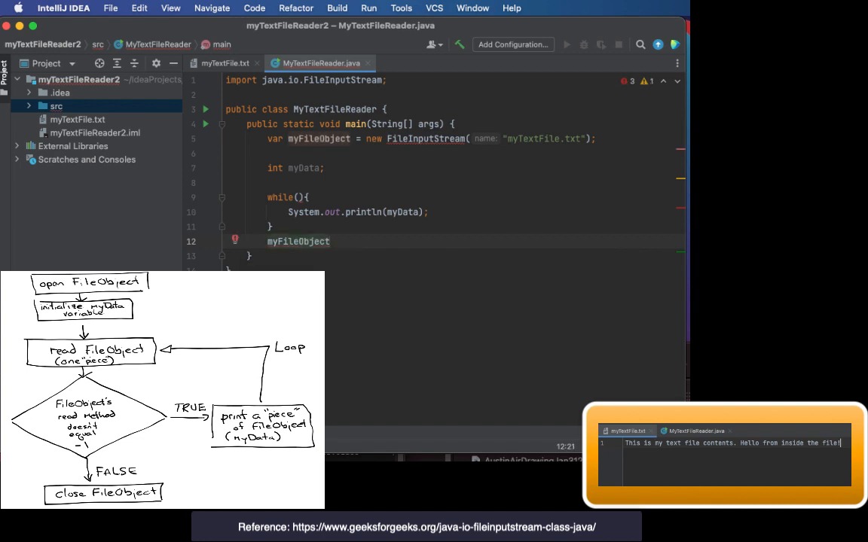
pyautogui.write('.close();')
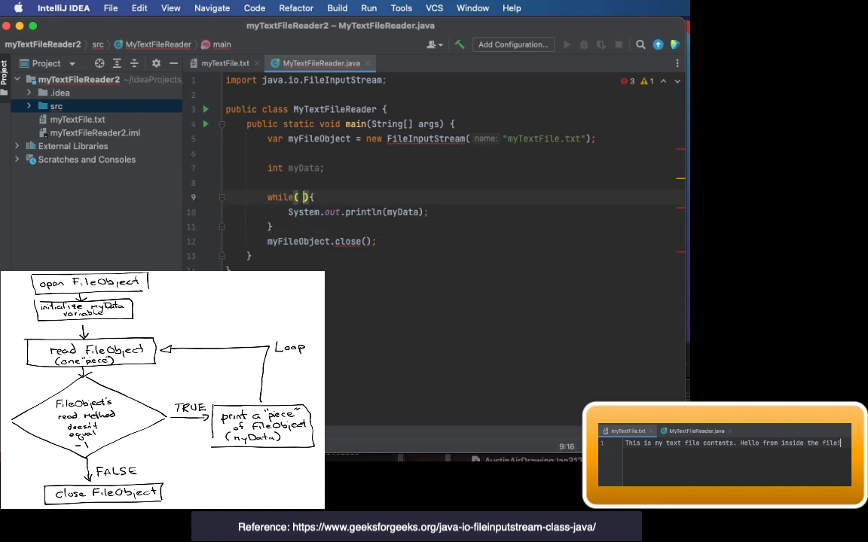
# Step: Set the while condition to (myData = myFileObject.read()) != -1
pyautogui.write('() !=')
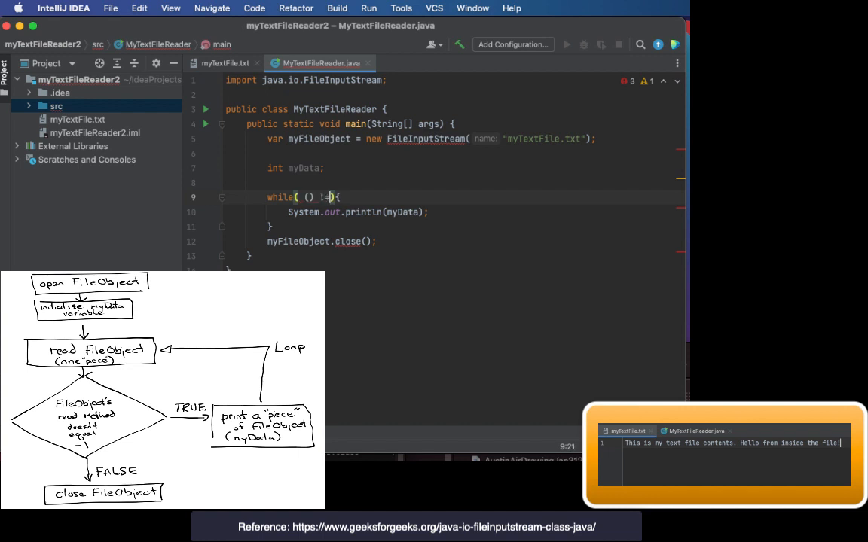
pyautogui.write('-1')
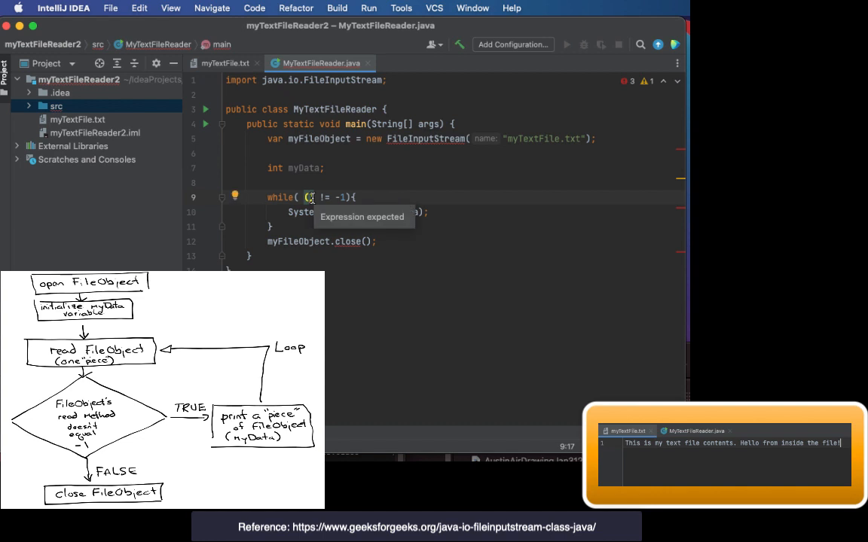
pyautogui.write('myData')
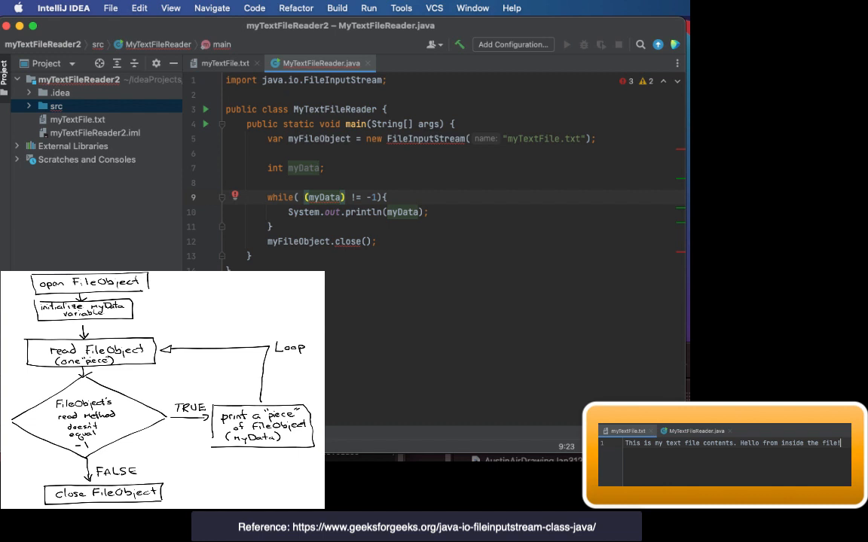
pyautogui.write('=')
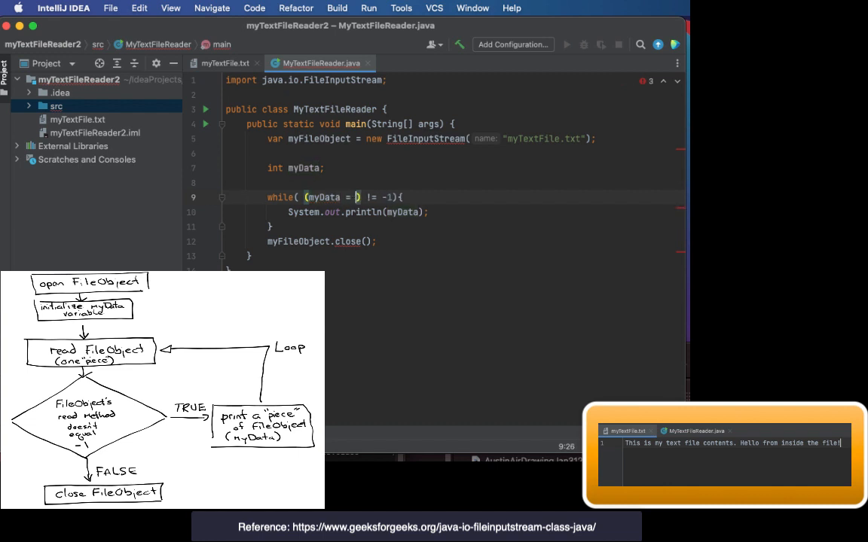
pyautogui.write('myFileObject.')
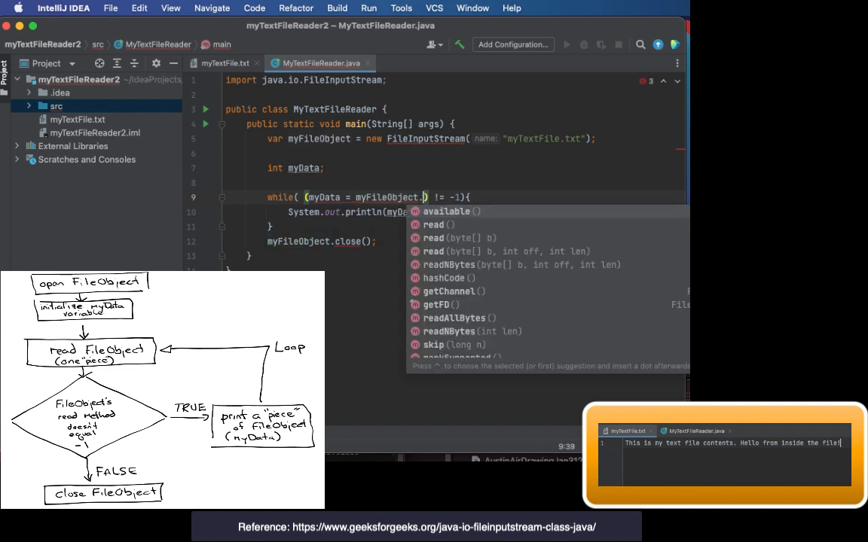
pyautogui.click(438, 225)
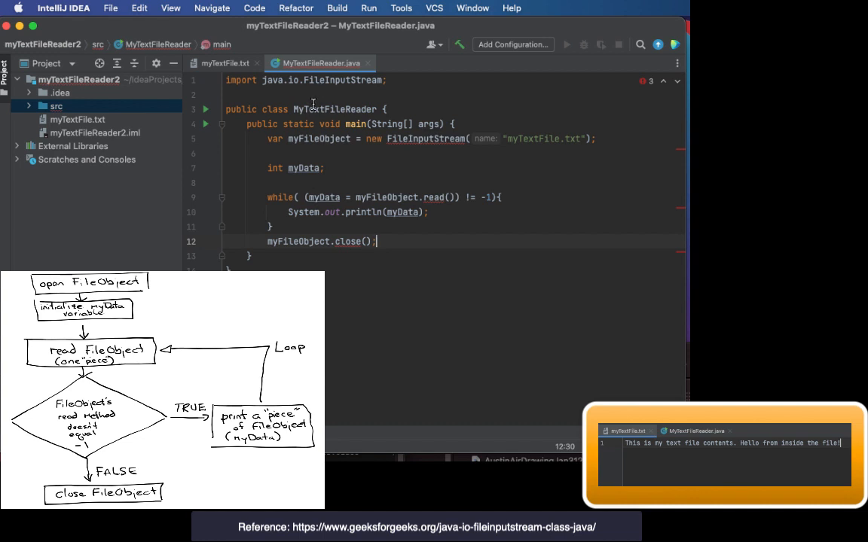
pyautogui.moveTo(503, 55)
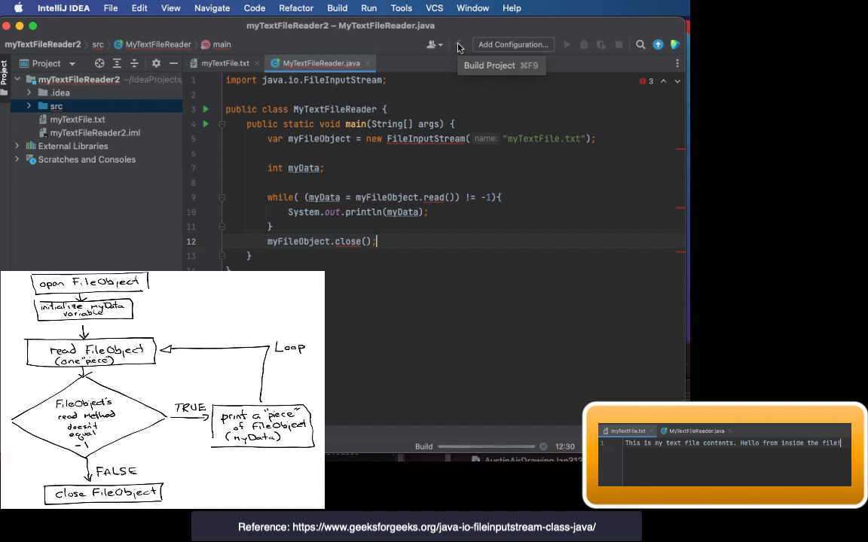
pyautogui.moveTo(484, 75)
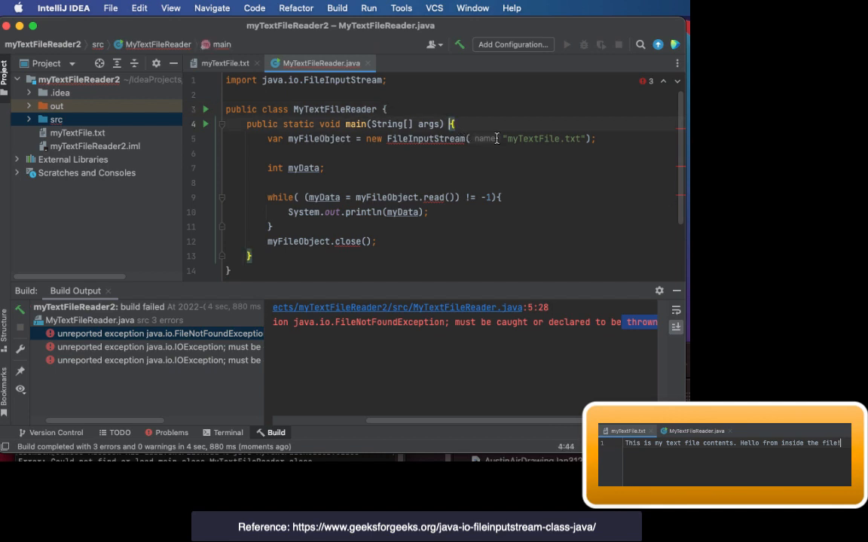
# Step: Add throws IOException to main's signature and import java.io.* at the top
pyautogui.press('Return')
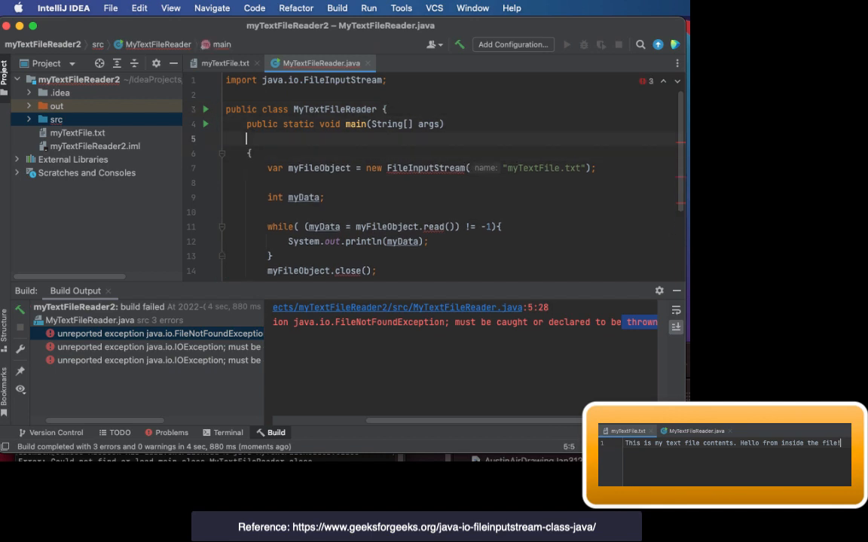
pyautogui.write('throw IOException;')
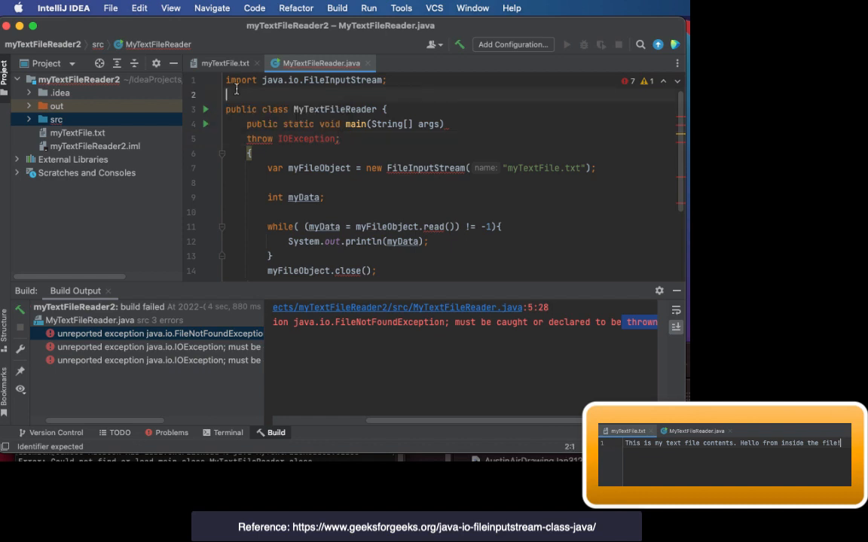
pyautogui.write('import')
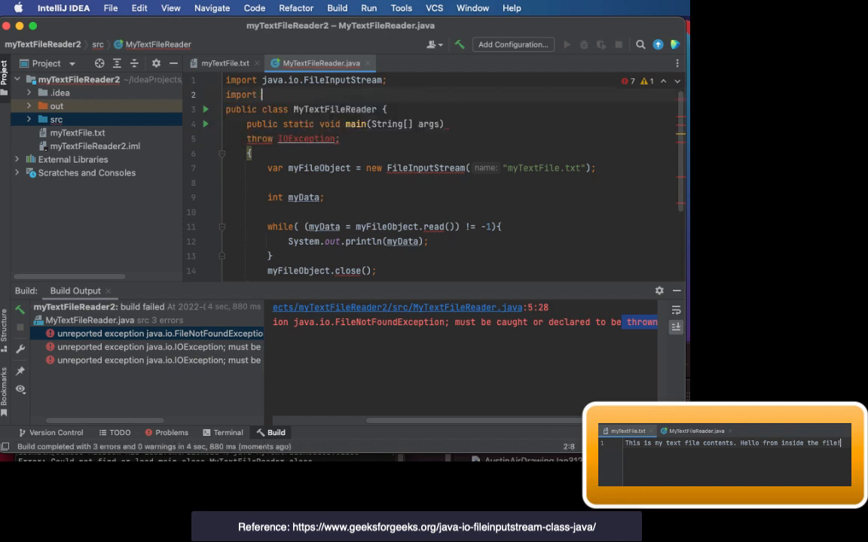
pyautogui.write('java.io.')
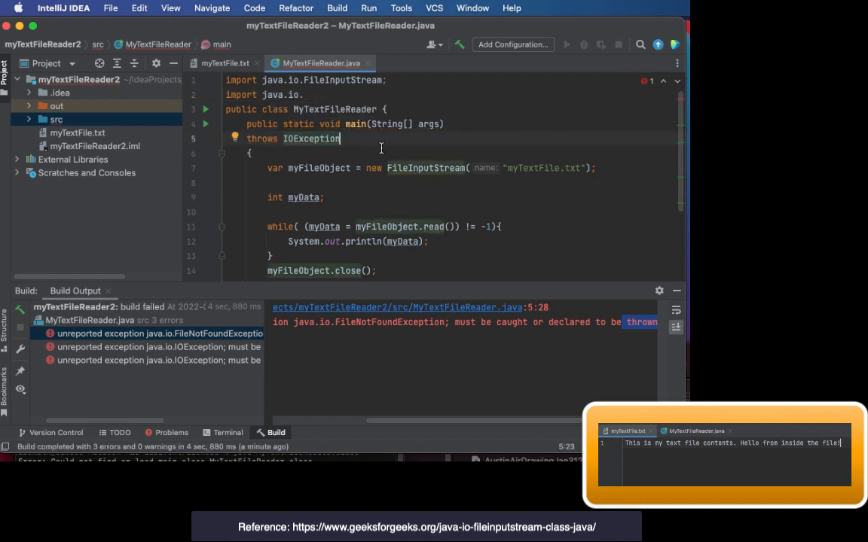
pyautogui.click(304, 94)
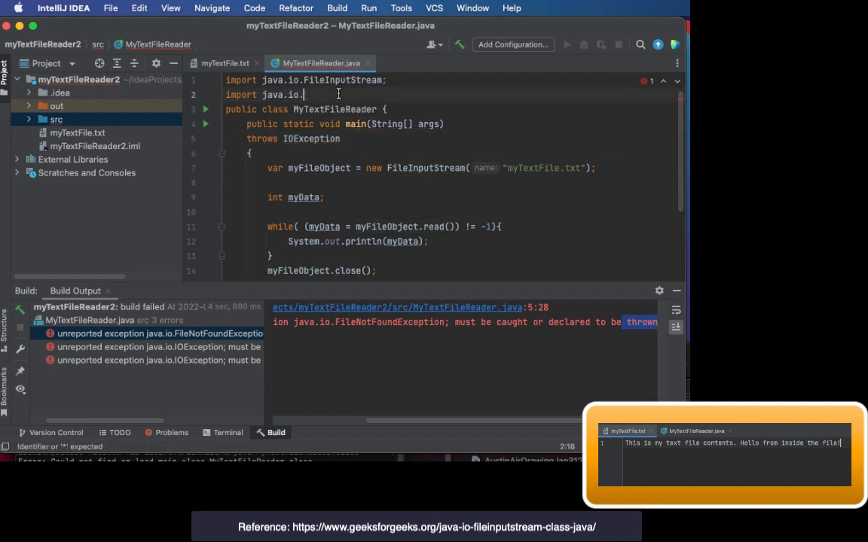
pyautogui.write('*;')
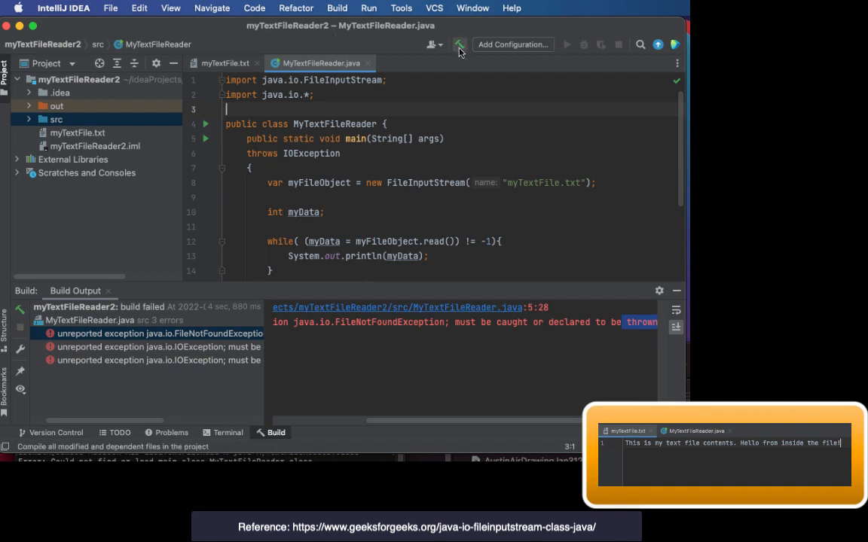
# Step: Rebuild the project and run MyTextFileReader.main(), printing byte codes like 84, 104, 105
pyautogui.click(459, 45)
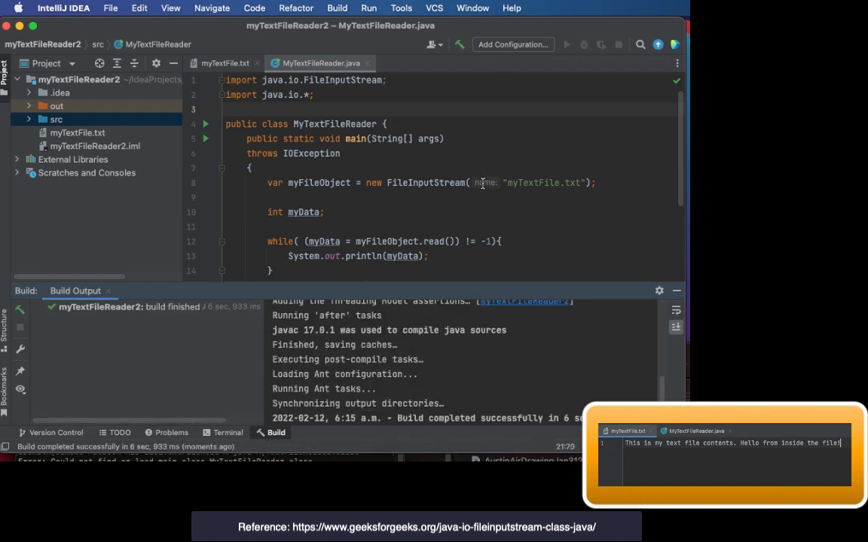
pyautogui.moveTo(492, 364)
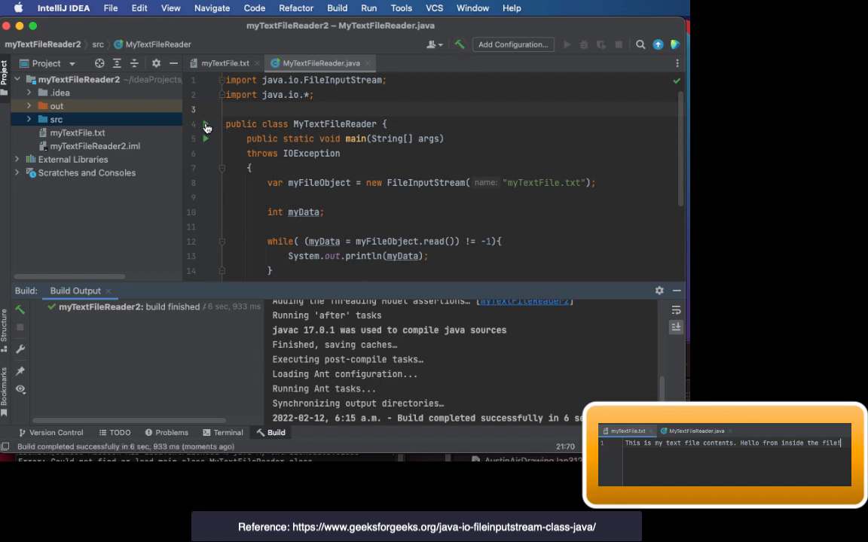
pyautogui.click(205, 124)
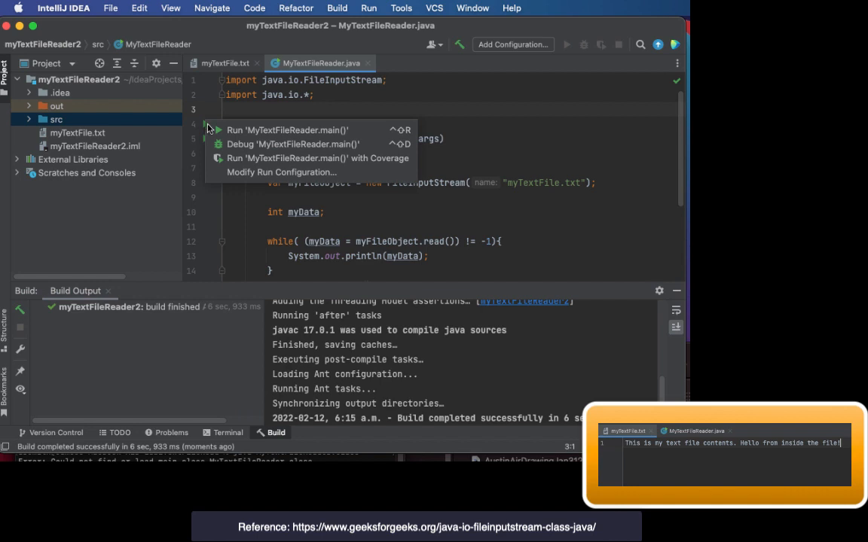
pyautogui.click(287, 130)
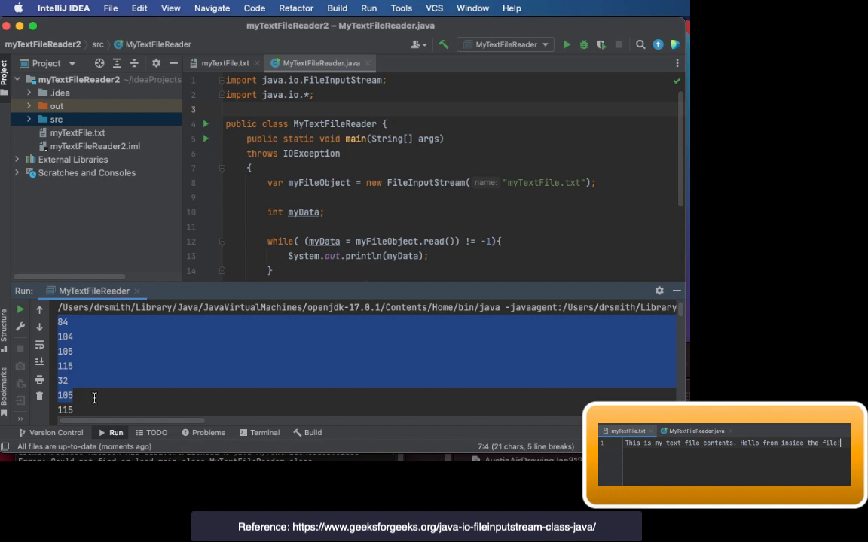
pyautogui.moveTo(156, 339)
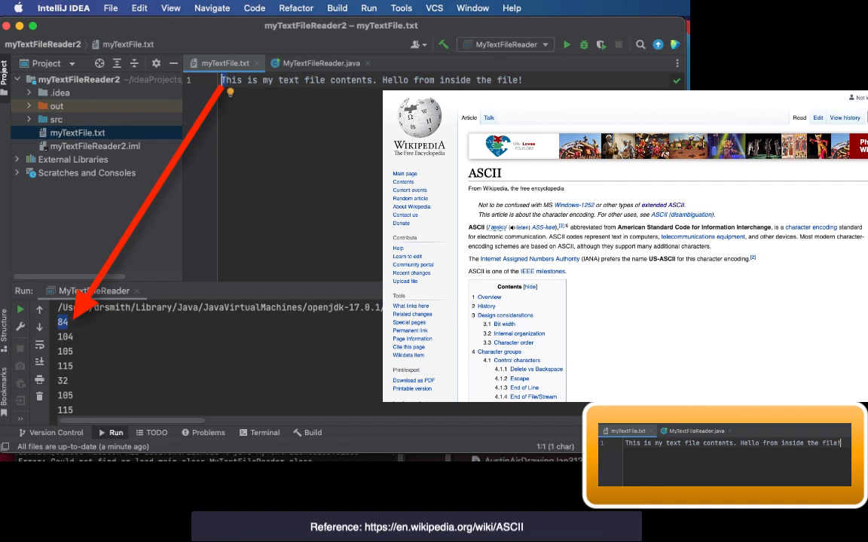
# Step: Scroll the output to compare the printed codes with myTextFile.txt's sentence
pyautogui.scroll(-3)
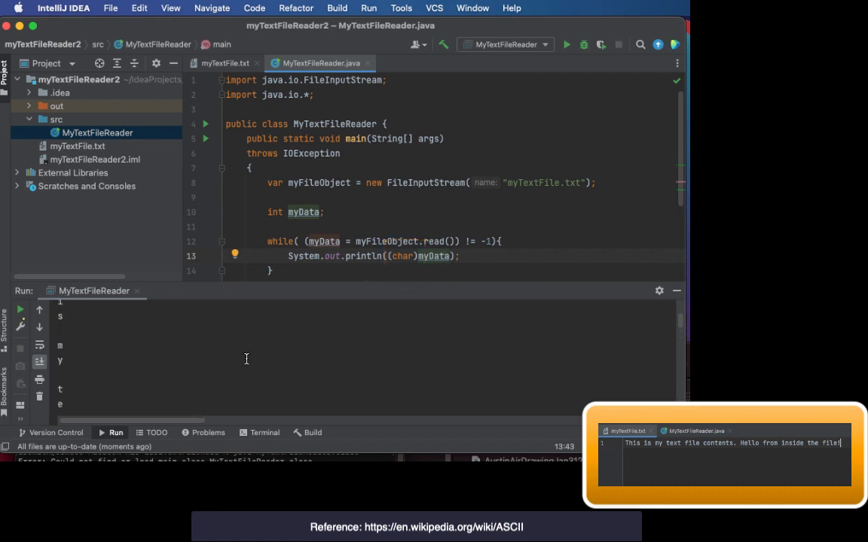
# Step: Print myData as char with print instead of println, and rerun to show the sentence
pyautogui.click(566, 44)
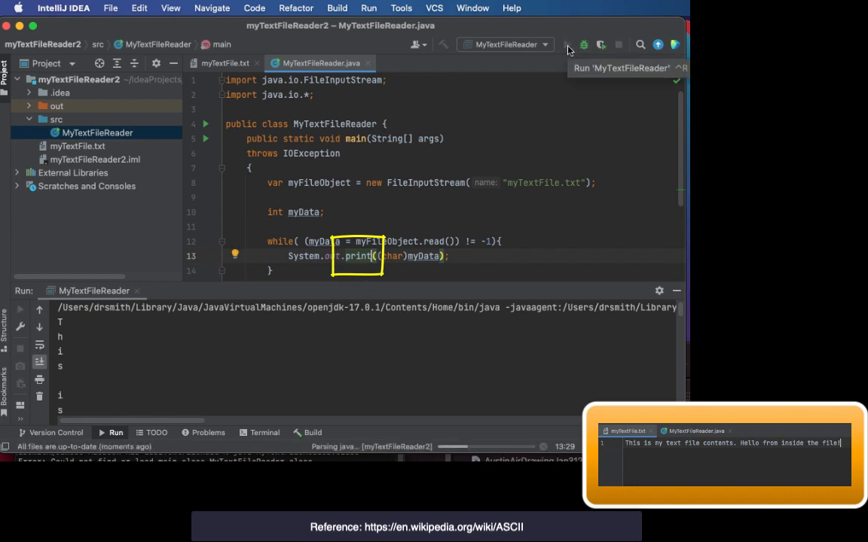
pyautogui.click(567, 44)
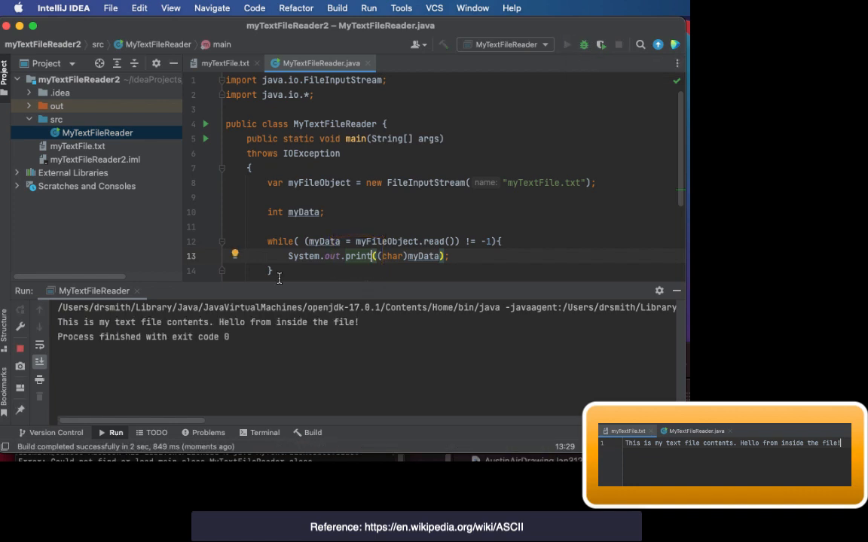